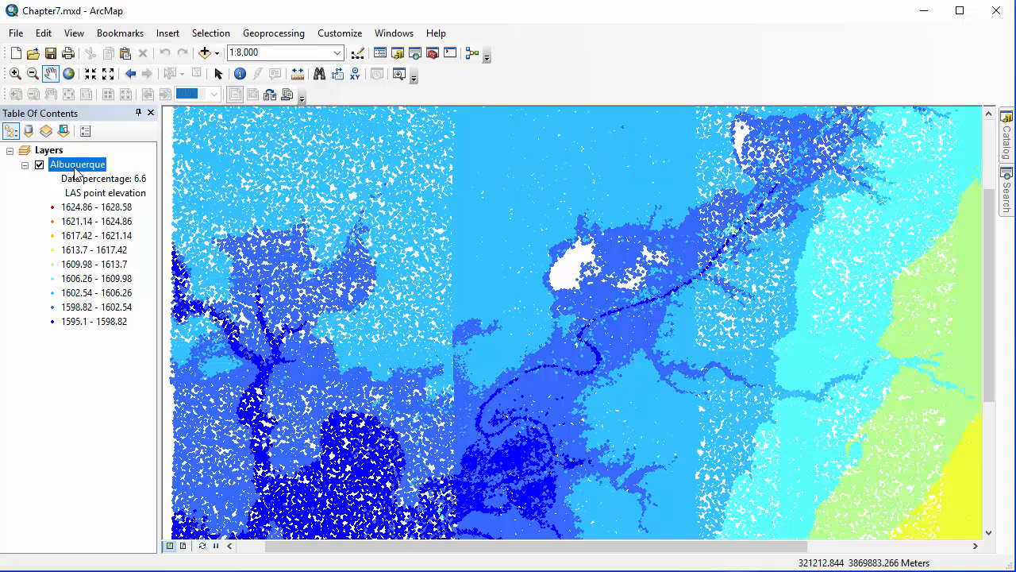
pyautogui.moveTo(82, 168)
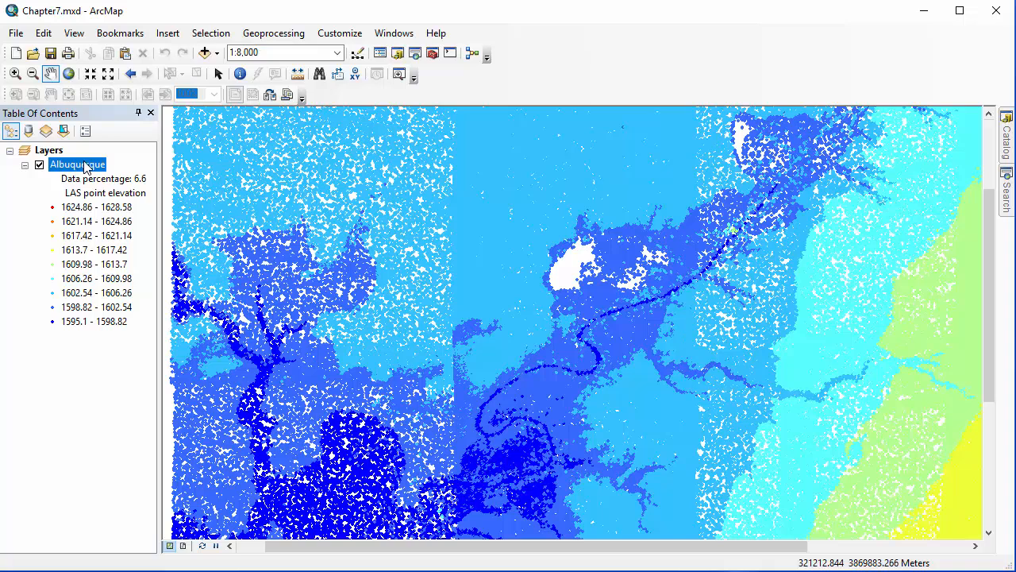
# Open the Albuquerque LAS dataset layer's properties from the Table of Contents.
pyautogui.doubleClick(76, 163)
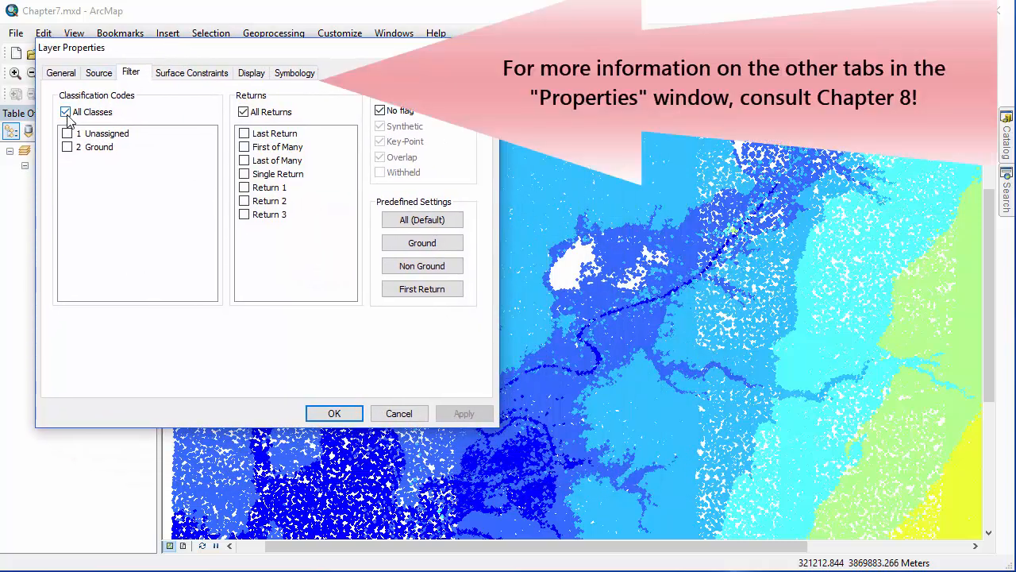
pyautogui.click(66, 133)
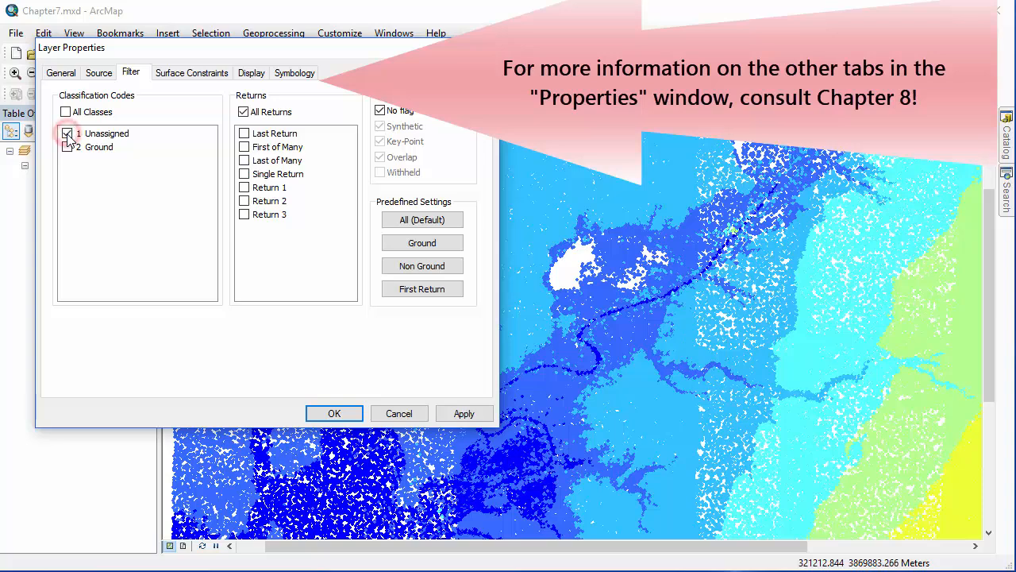
pyautogui.click(464, 413)
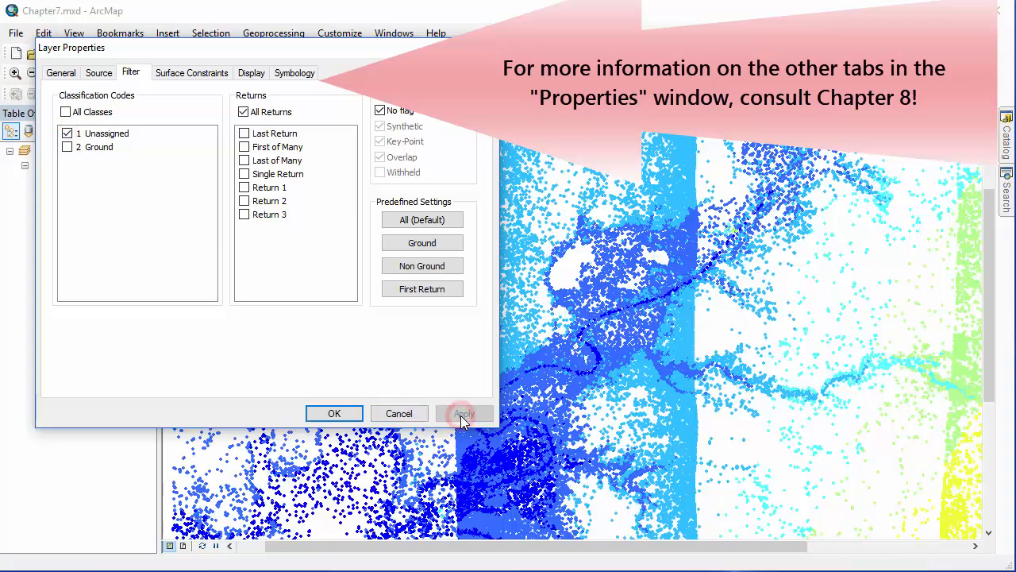
pyautogui.click(66, 146)
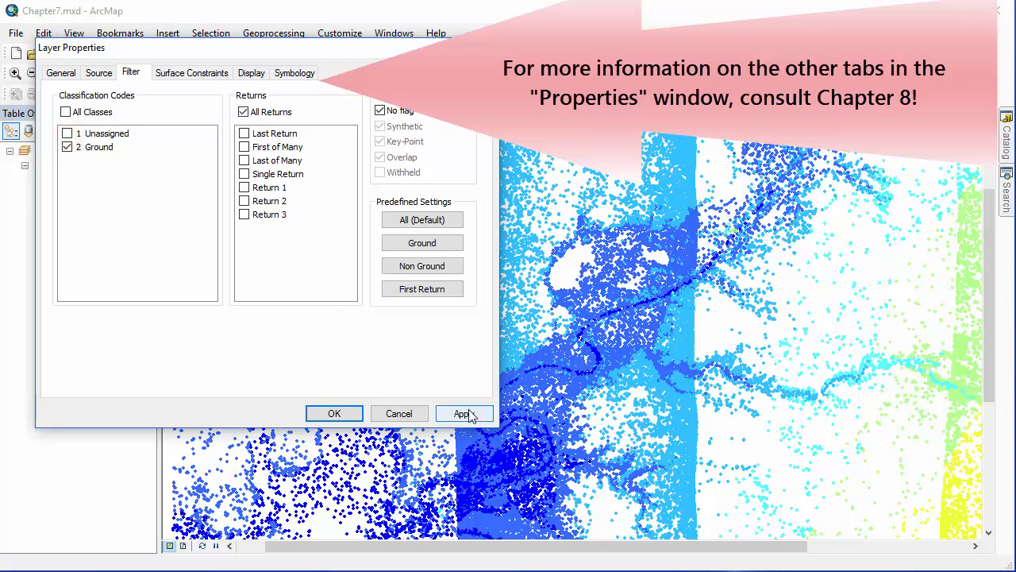
pyautogui.click(464, 413)
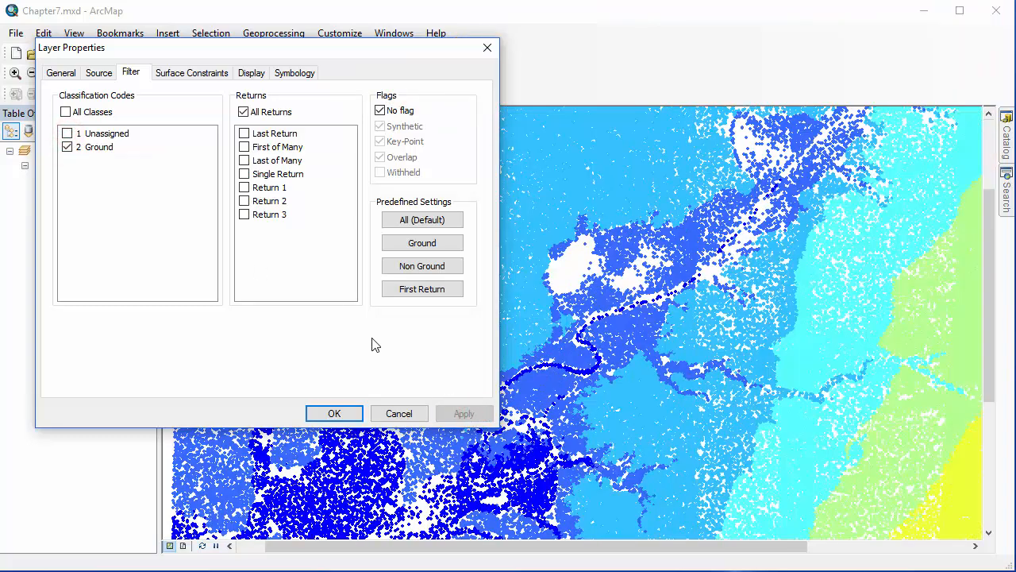
pyautogui.click(66, 111)
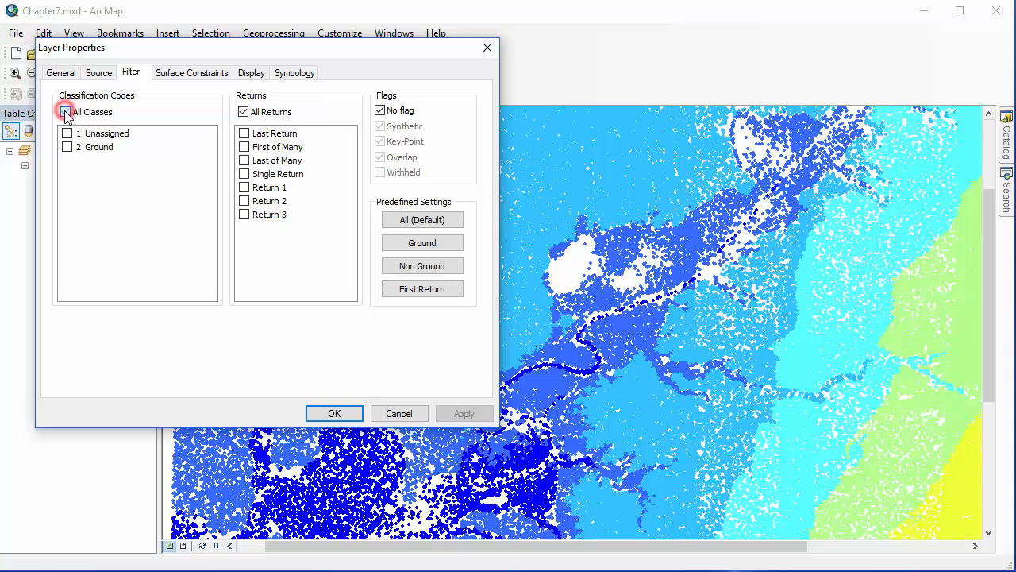
pyautogui.click(67, 111)
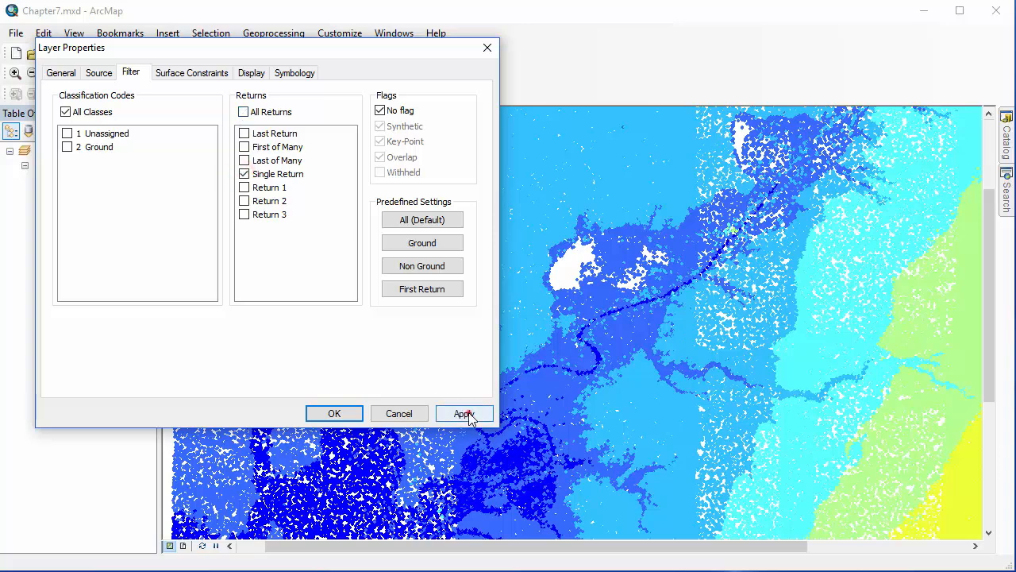
pyautogui.click(464, 413)
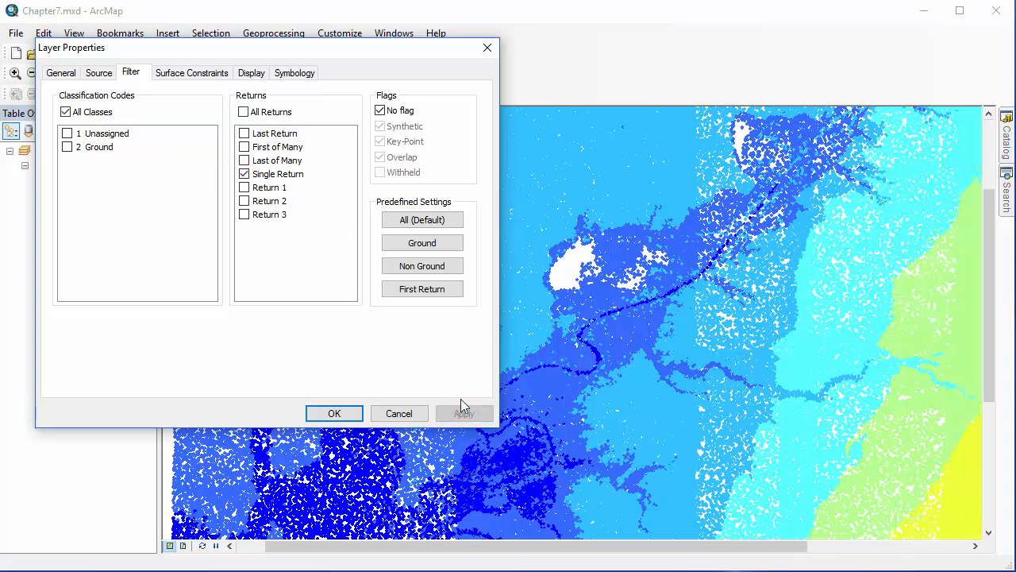
pyautogui.click(245, 200)
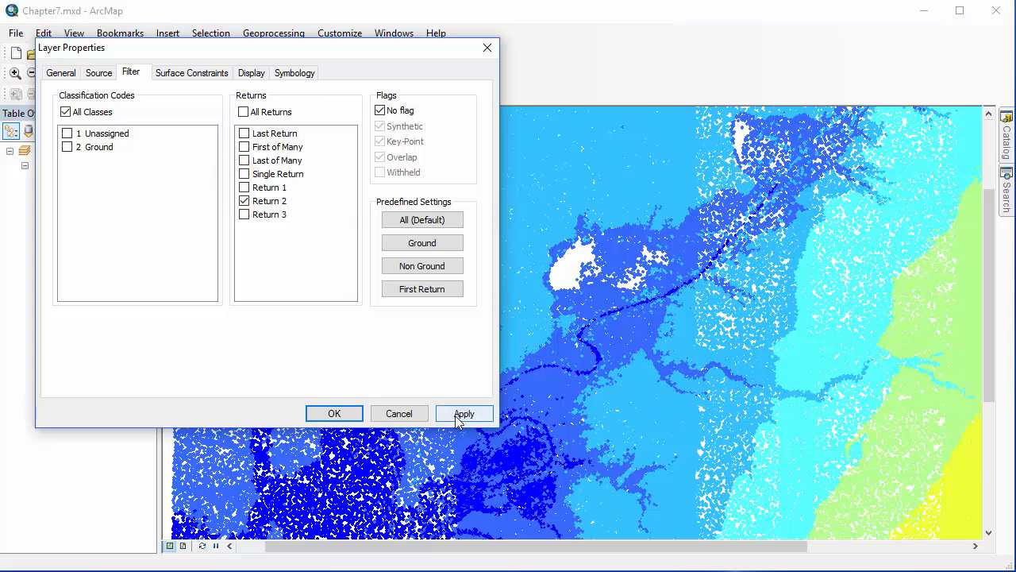
pyautogui.click(463, 412)
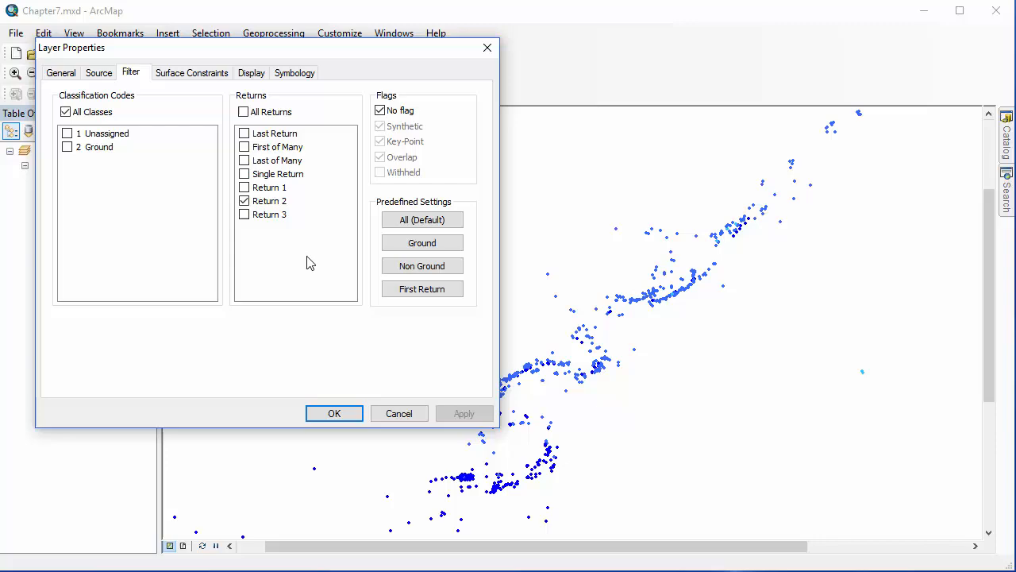
pyautogui.click(245, 187)
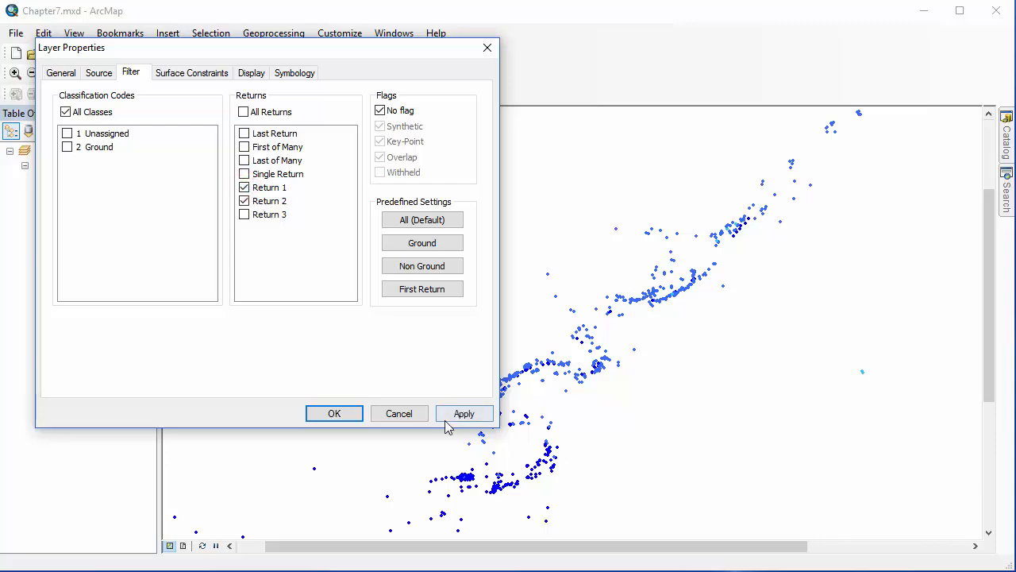
pyautogui.click(464, 413)
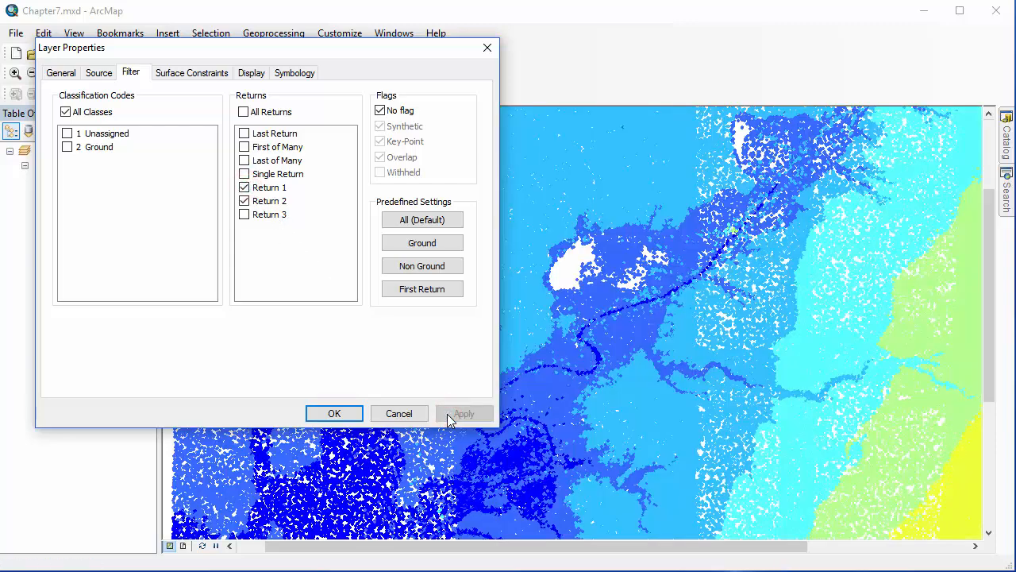
pyautogui.click(463, 412)
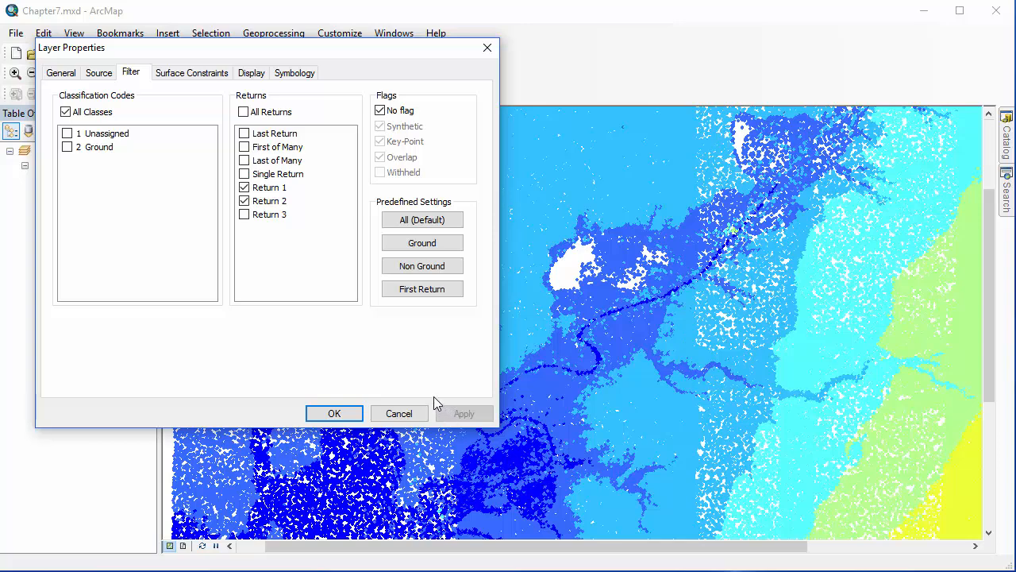
pyautogui.moveTo(435, 386)
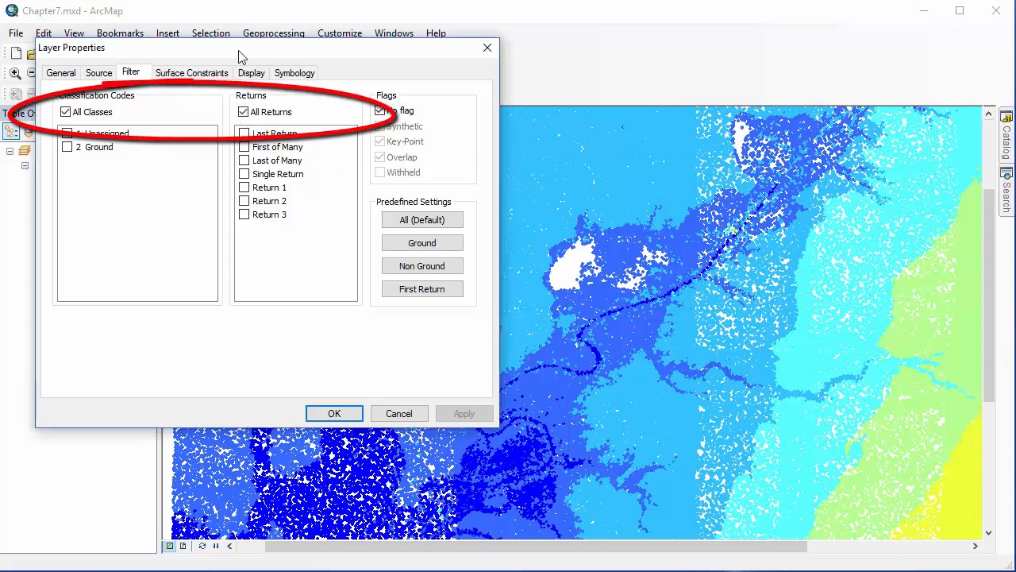
pyautogui.click(295, 73)
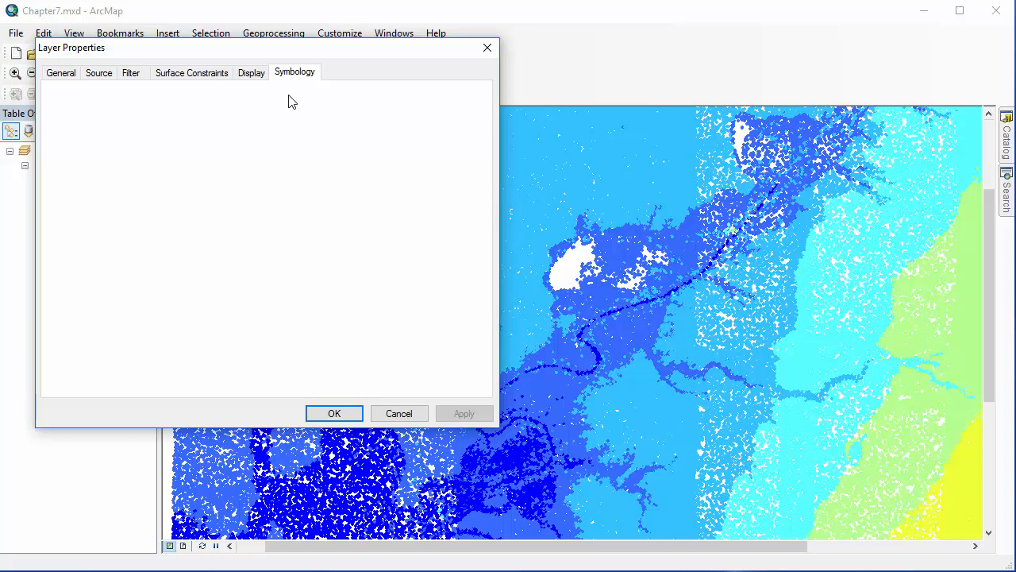
# Reclassify point elevation symbology to Equal Interval with 14 classes.
pyautogui.click(295, 72)
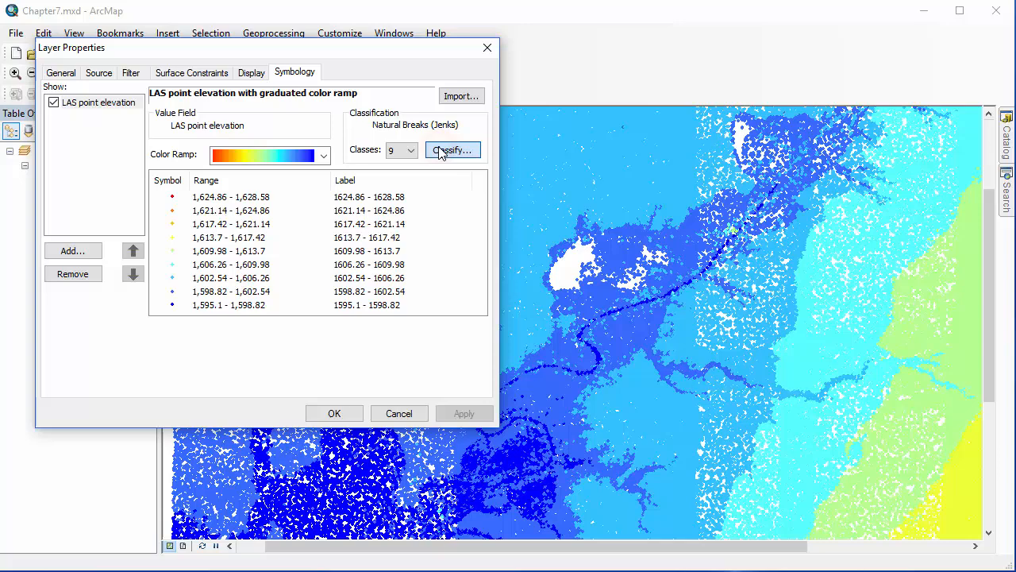
pyautogui.click(452, 149)
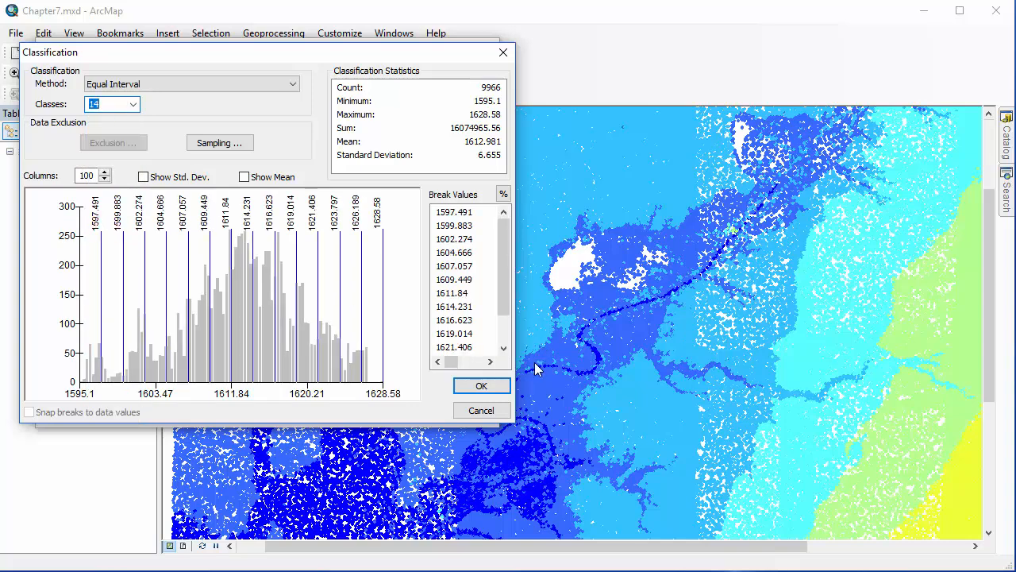
pyautogui.moveTo(517, 388)
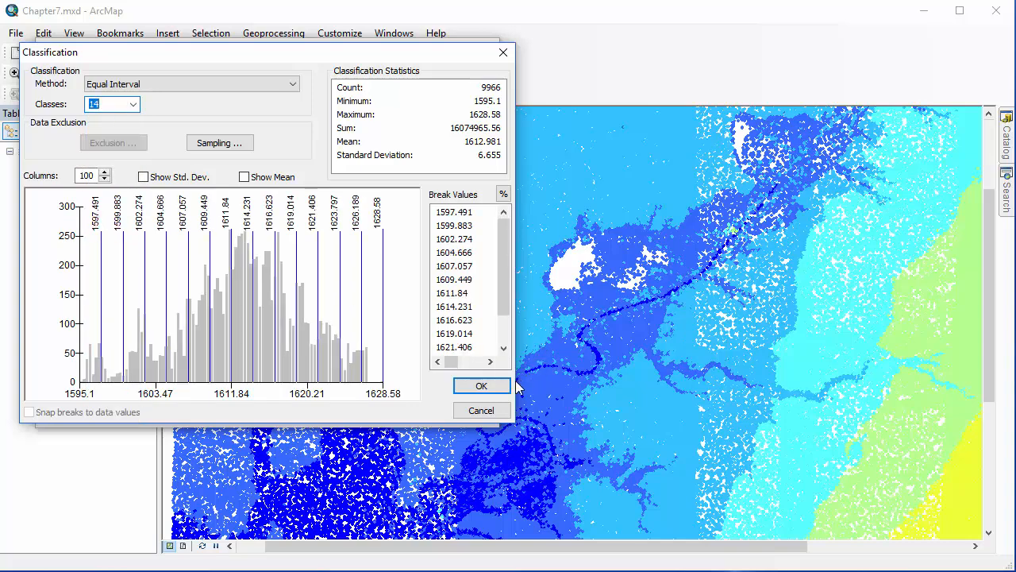
pyautogui.click(483, 386)
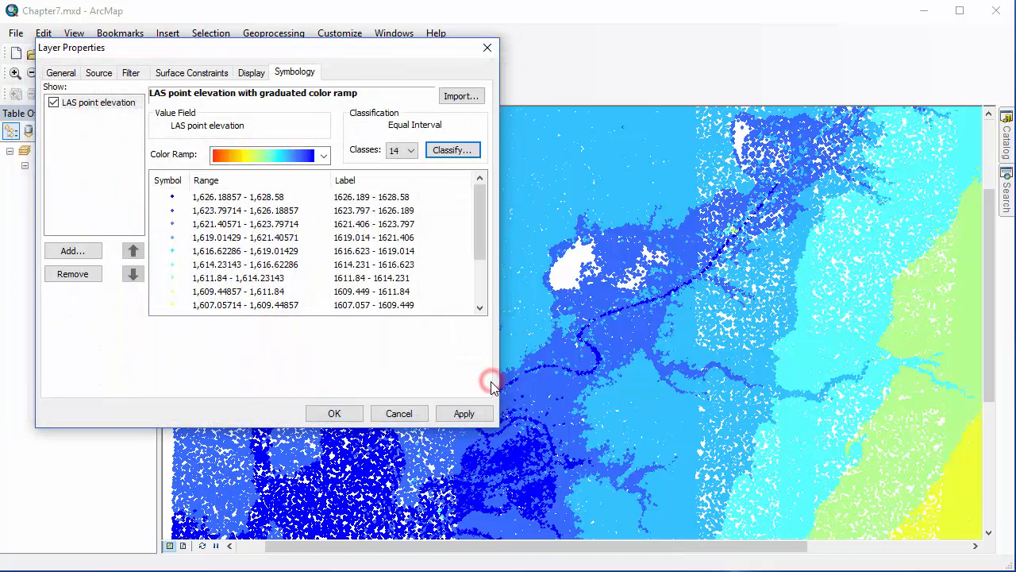
# Apply the 14-class elevation scheme to the map, redrawing points red through yellow.
pyautogui.click(464, 413)
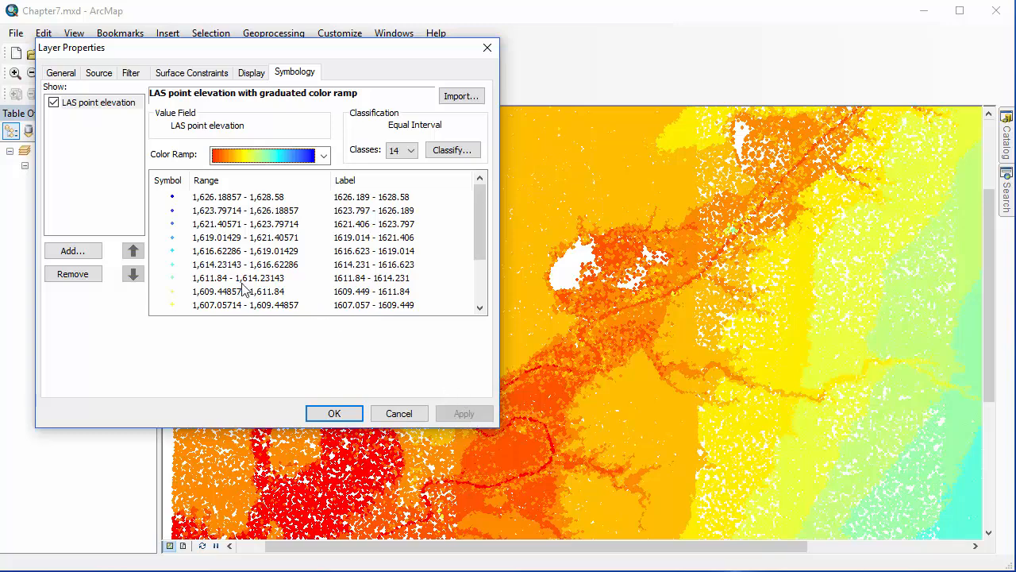
pyautogui.click(73, 250)
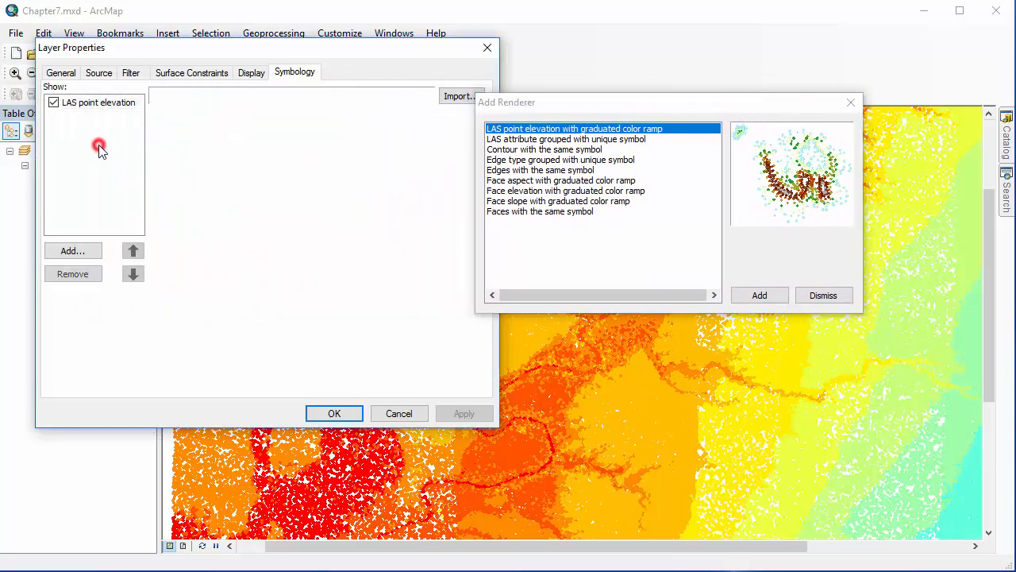
# Add point classification and contour renderers to the LAS layer's symbology.
pyautogui.click(759, 293)
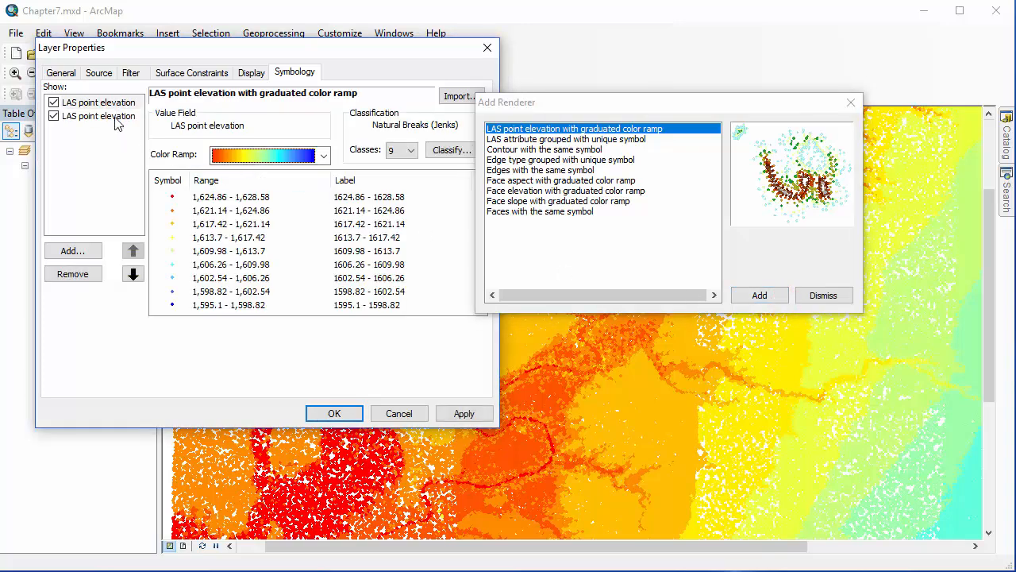
pyautogui.click(102, 116)
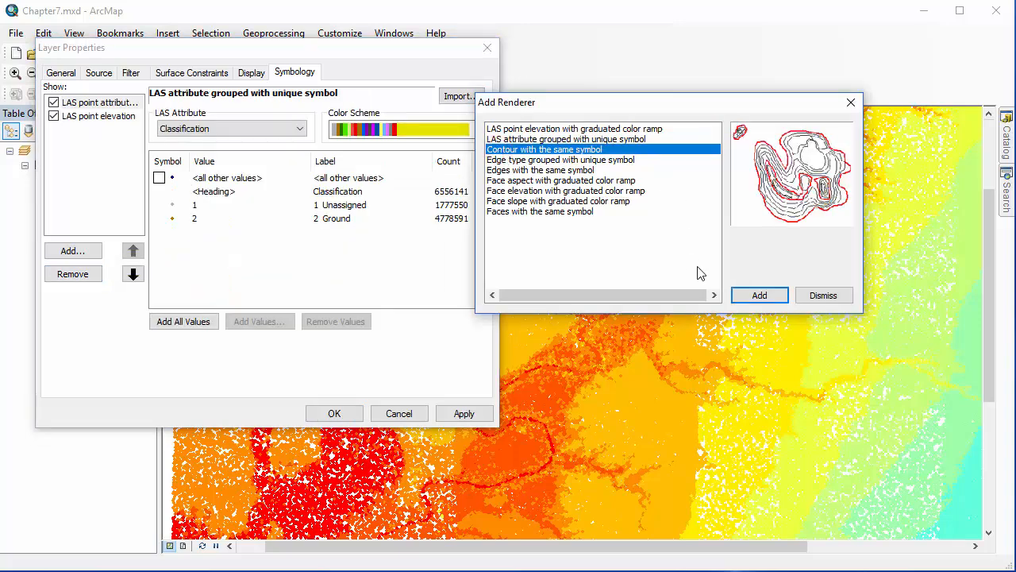
pyautogui.click(759, 294)
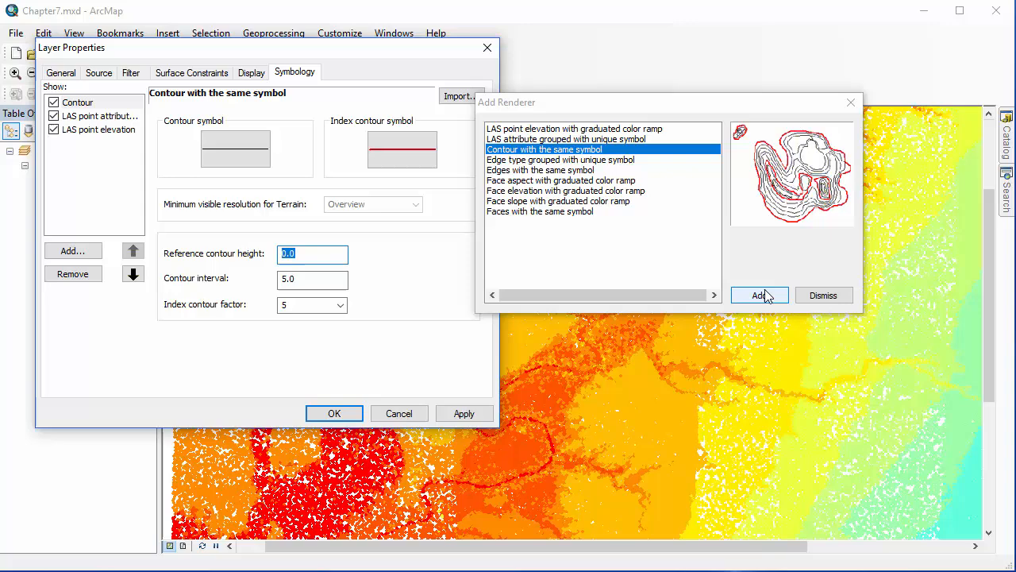
pyautogui.click(562, 181)
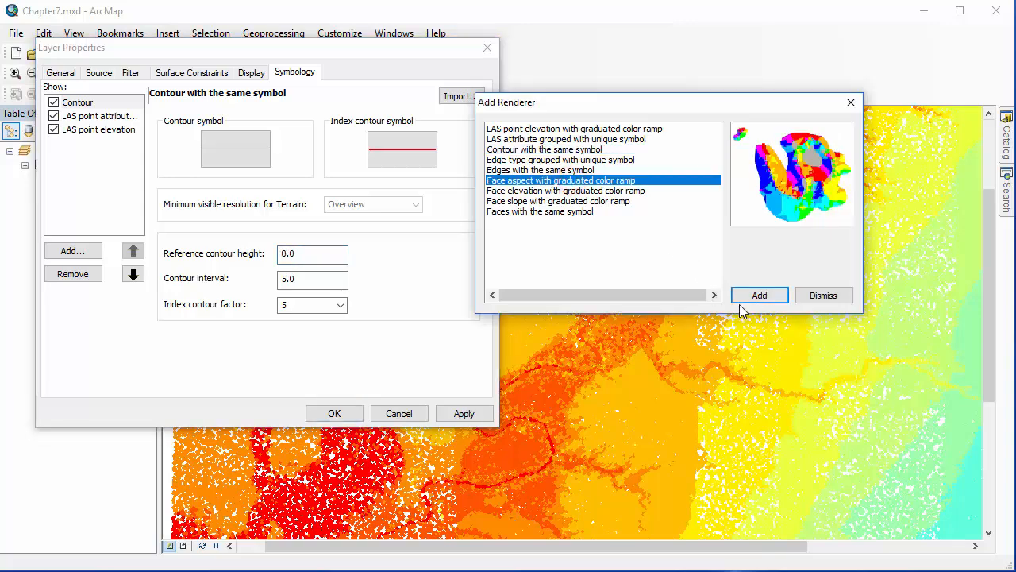
# Add face aspect and face elevation graduated colour renderers, then dismiss the renderer list.
pyautogui.click(759, 294)
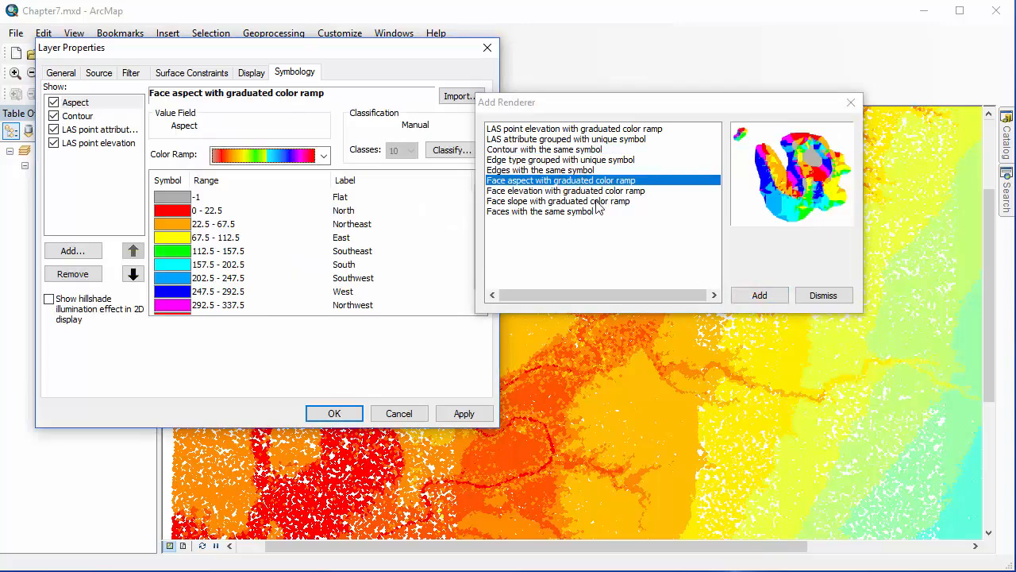
pyautogui.click(565, 190)
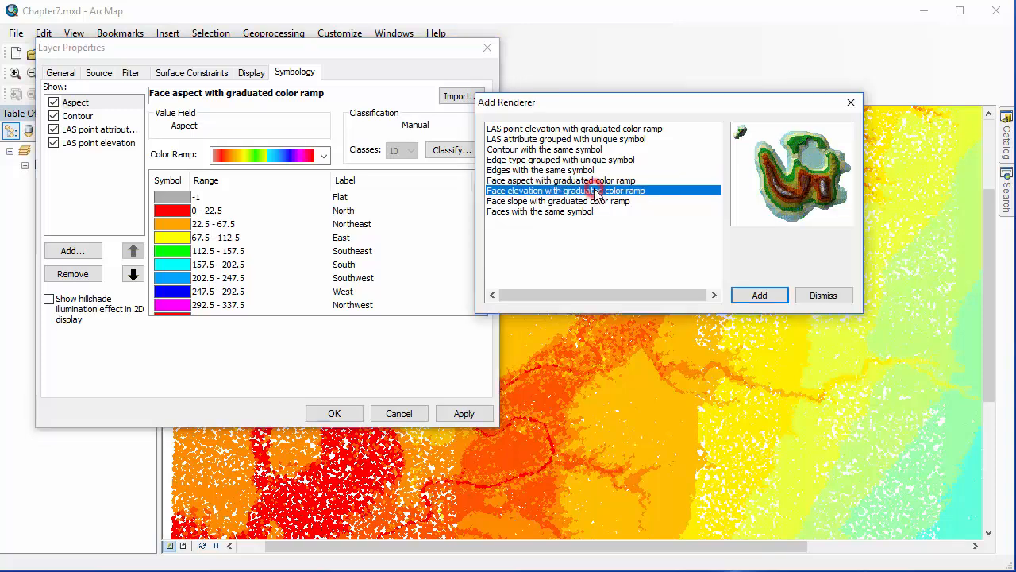
pyautogui.click(759, 294)
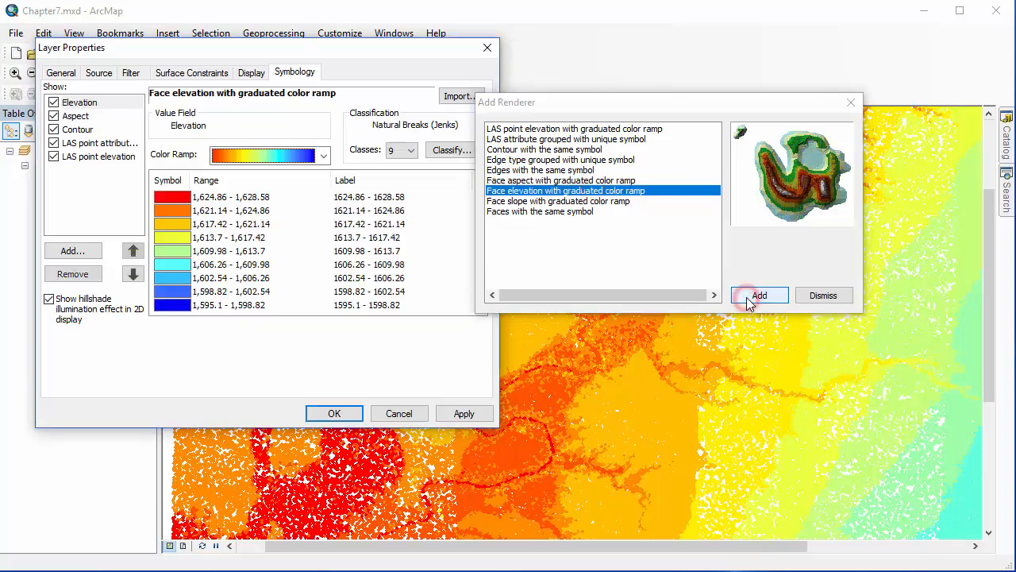
pyautogui.click(759, 294)
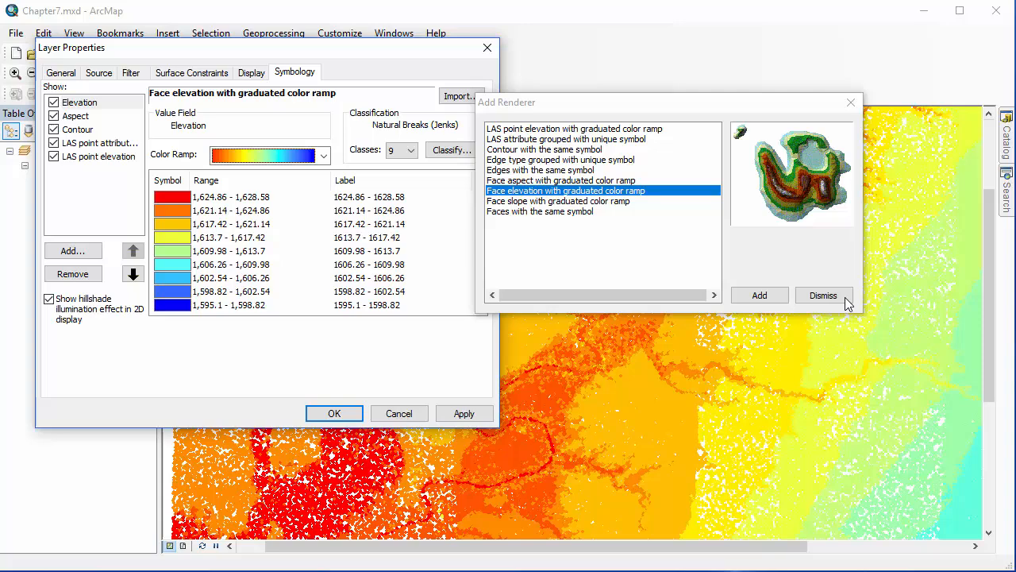
pyautogui.click(823, 294)
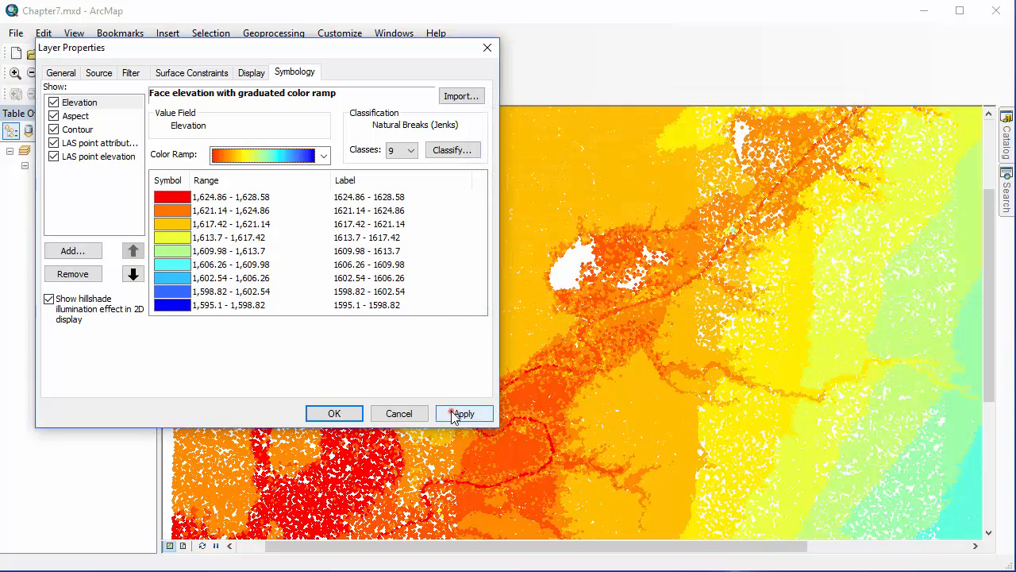
# Apply the symbology and switch off the point attribute and point elevation renderers.
pyautogui.click(464, 413)
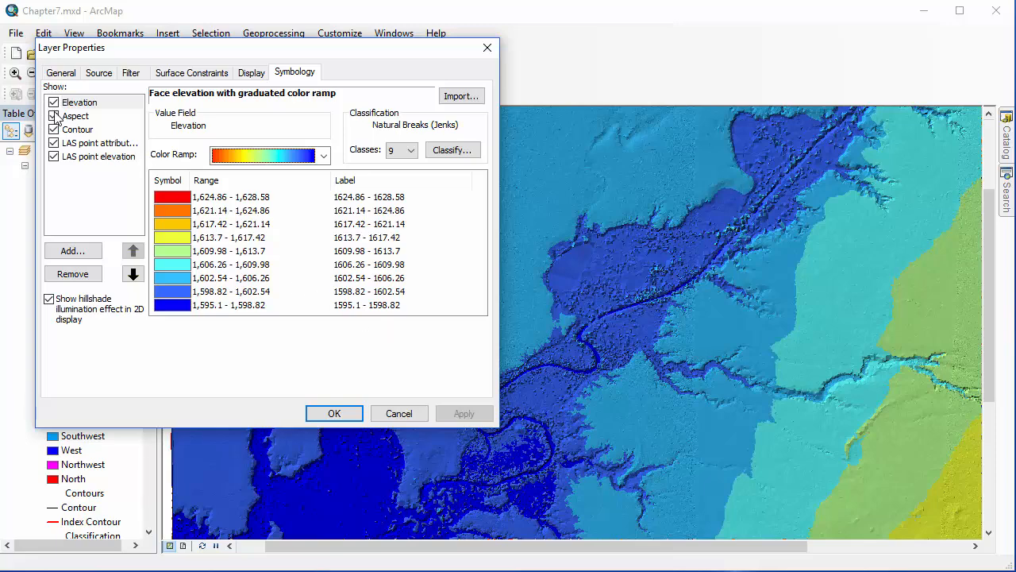
pyautogui.click(102, 143)
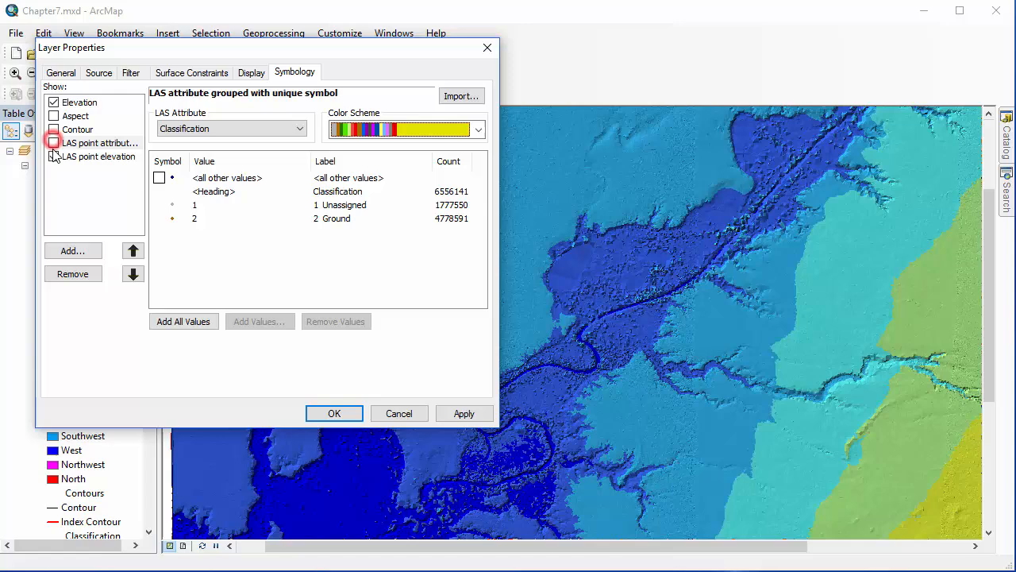
pyautogui.click(80, 101)
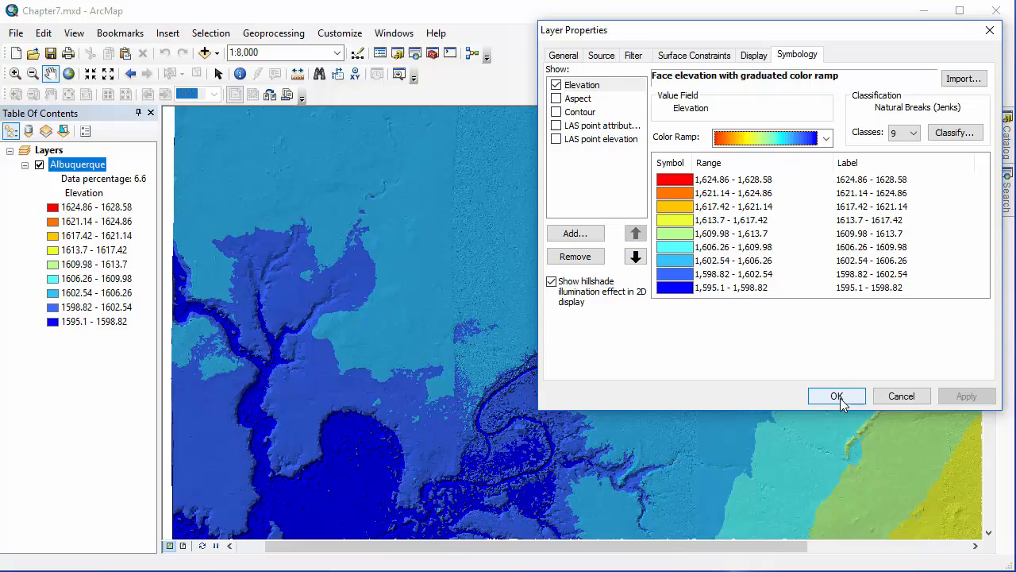
# Confirm the symbology, reopen the Albuquerque layer's properties and move the dialog aside.
pyautogui.click(835, 397)
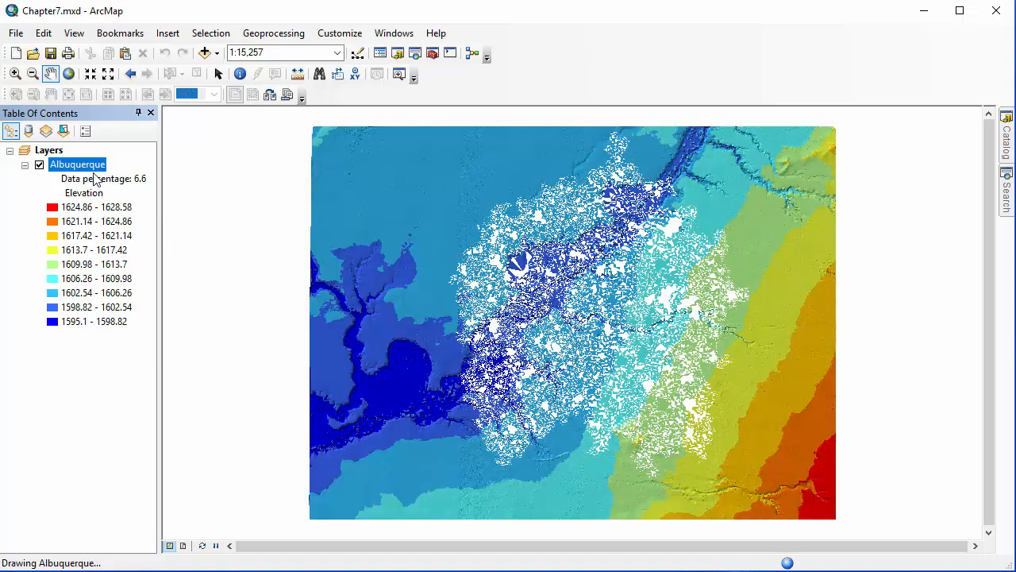
pyautogui.rightClick(76, 164)
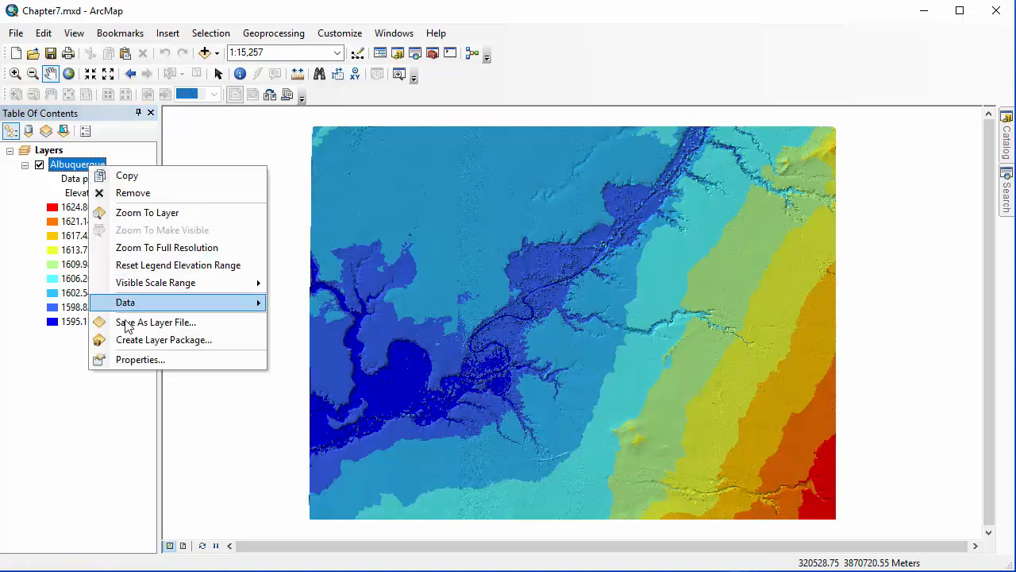
pyautogui.click(140, 359)
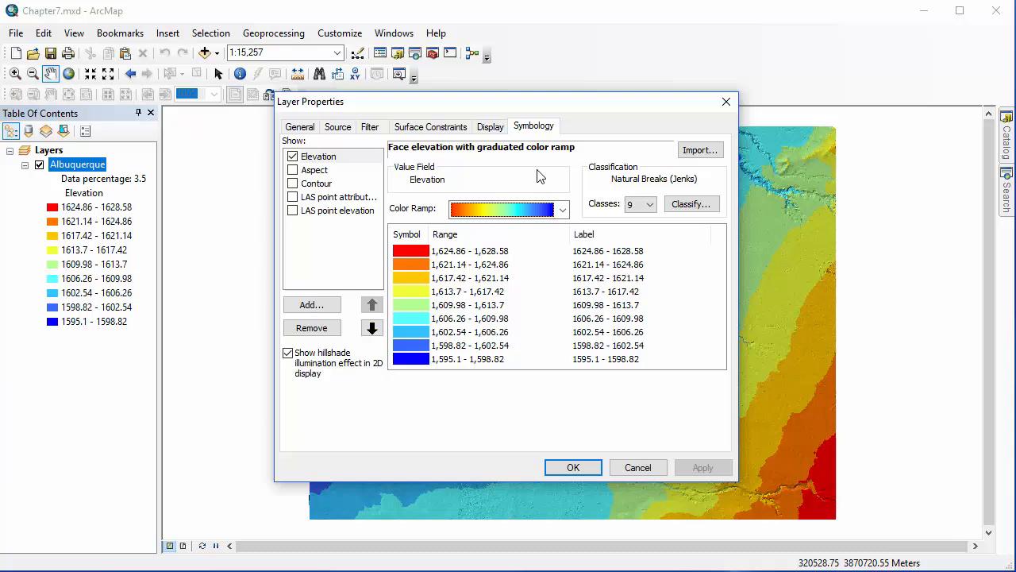
pyautogui.moveTo(312, 102); pyautogui.dragTo(602, 61)
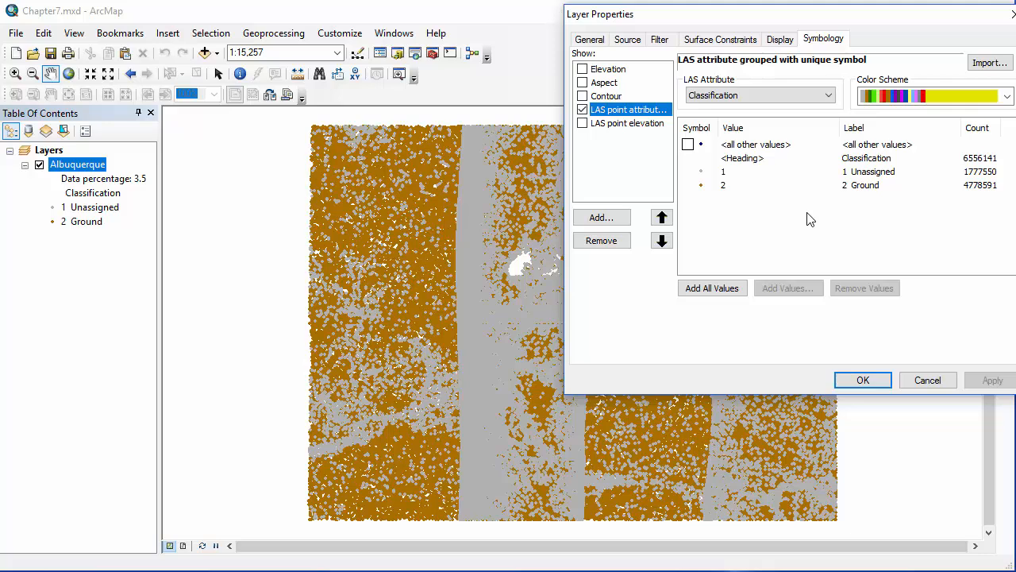
# Switch the map display to the face aspect renderer and view its settings.
pyautogui.click(583, 82)
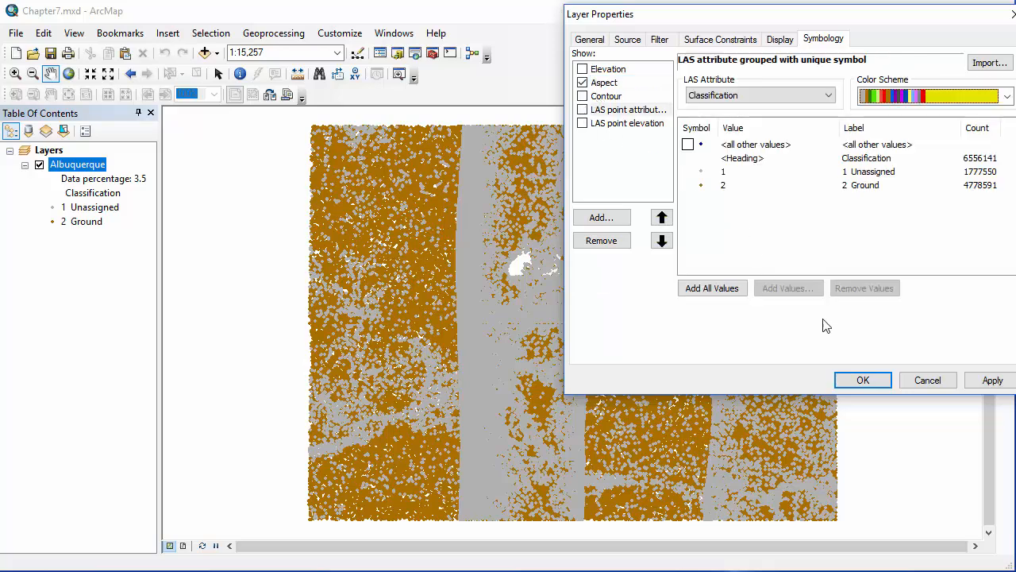
pyautogui.click(993, 380)
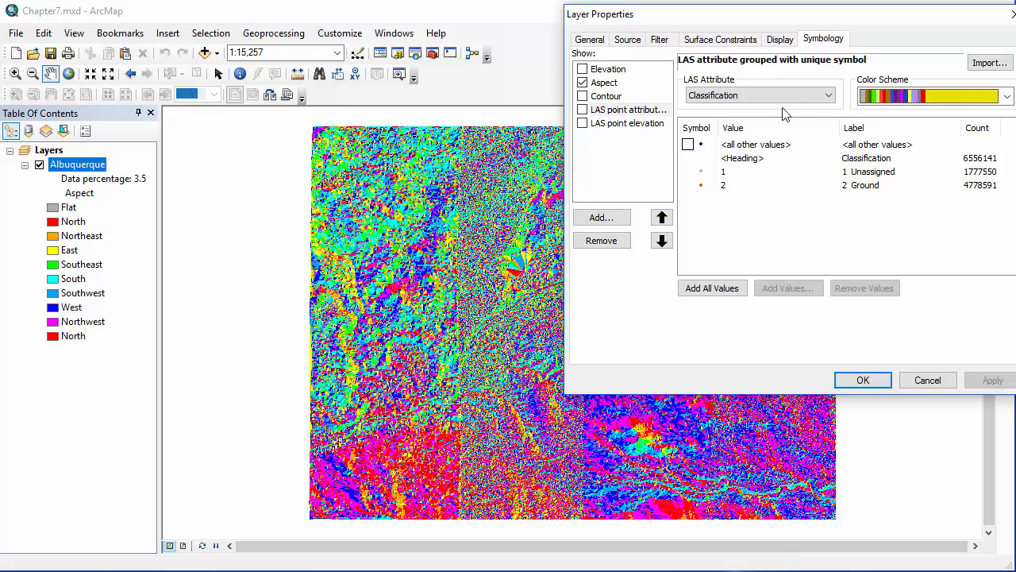
pyautogui.click(605, 82)
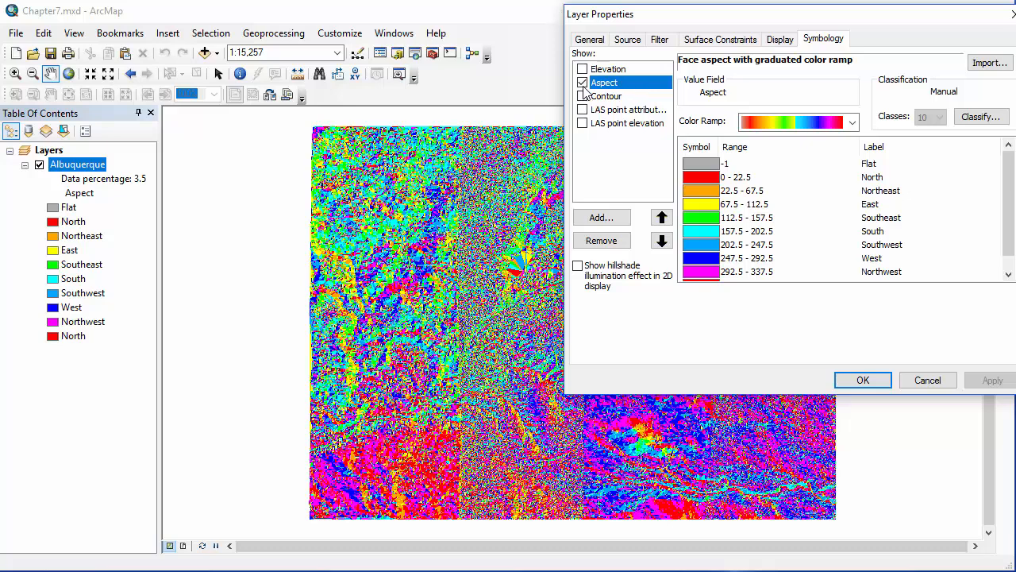
# Show contour lines over the elevation renderer on the map and select the contour settings.
pyautogui.click(583, 96)
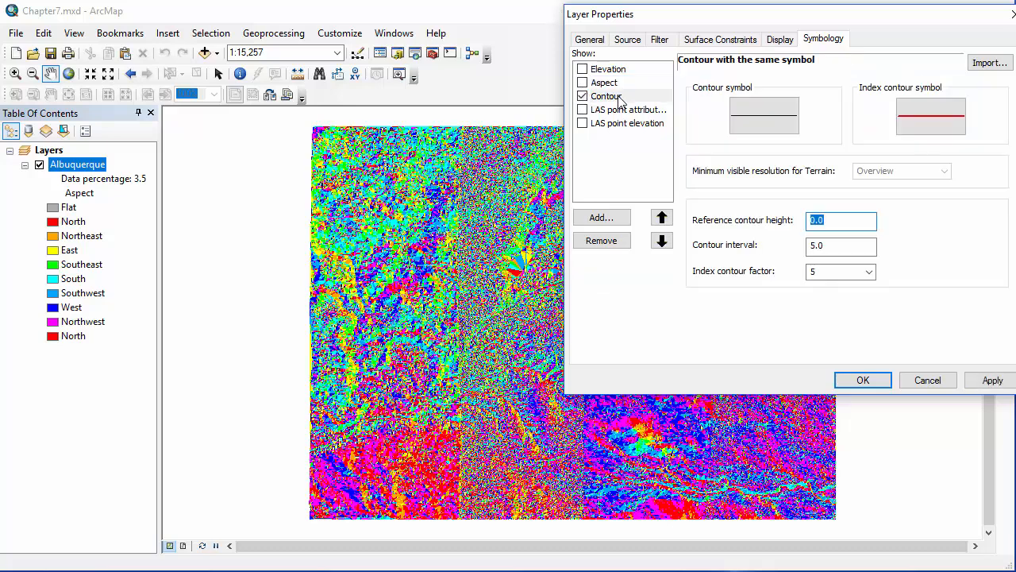
pyautogui.click(991, 380)
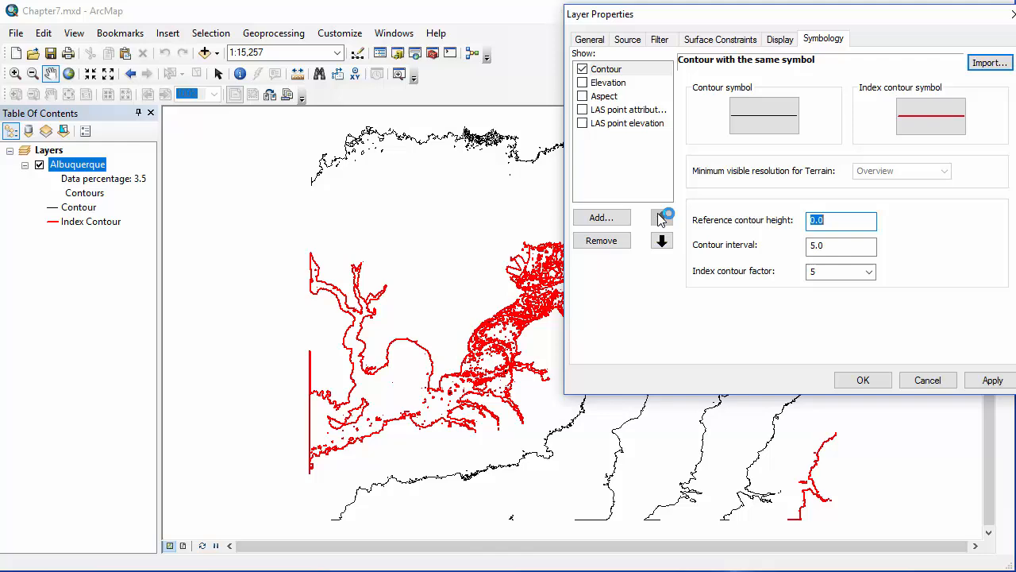
pyautogui.click(610, 83)
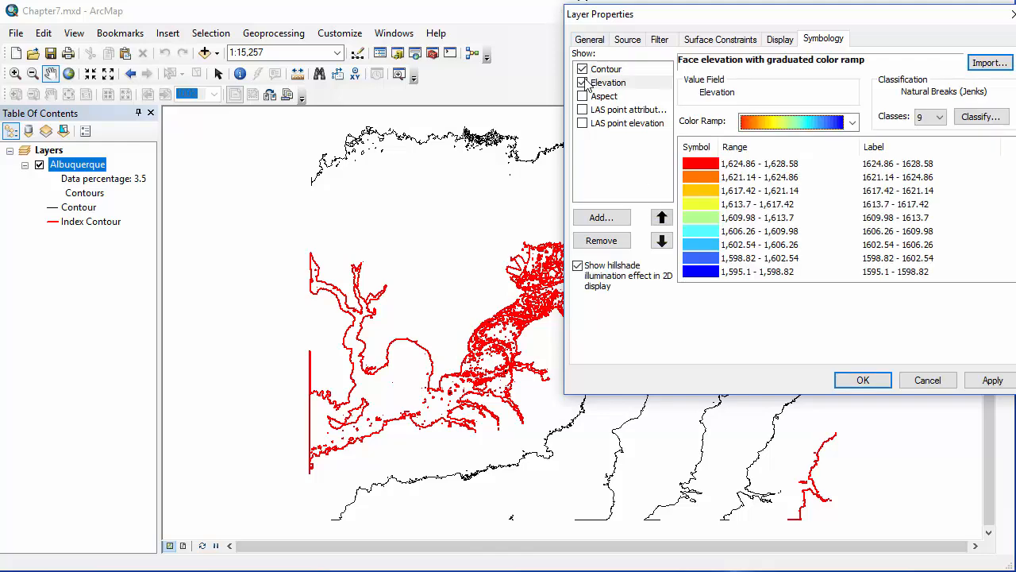
pyautogui.click(991, 379)
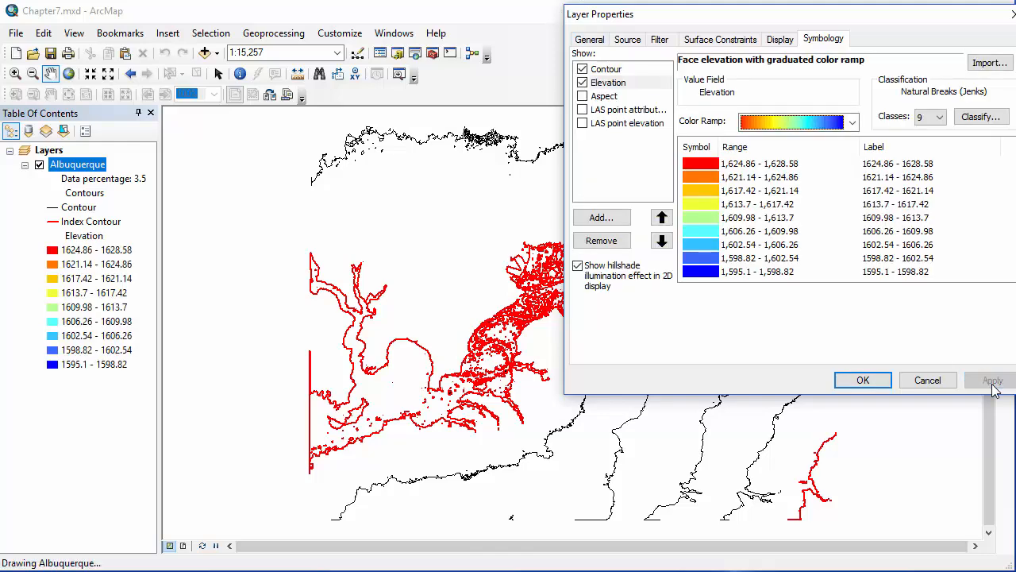
pyautogui.click(991, 379)
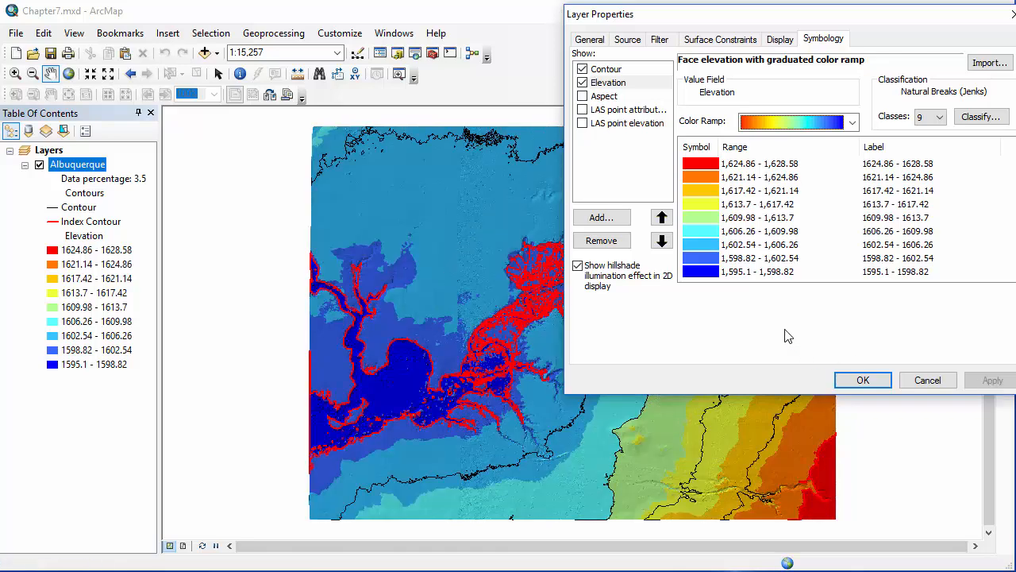
pyautogui.moveTo(783, 328)
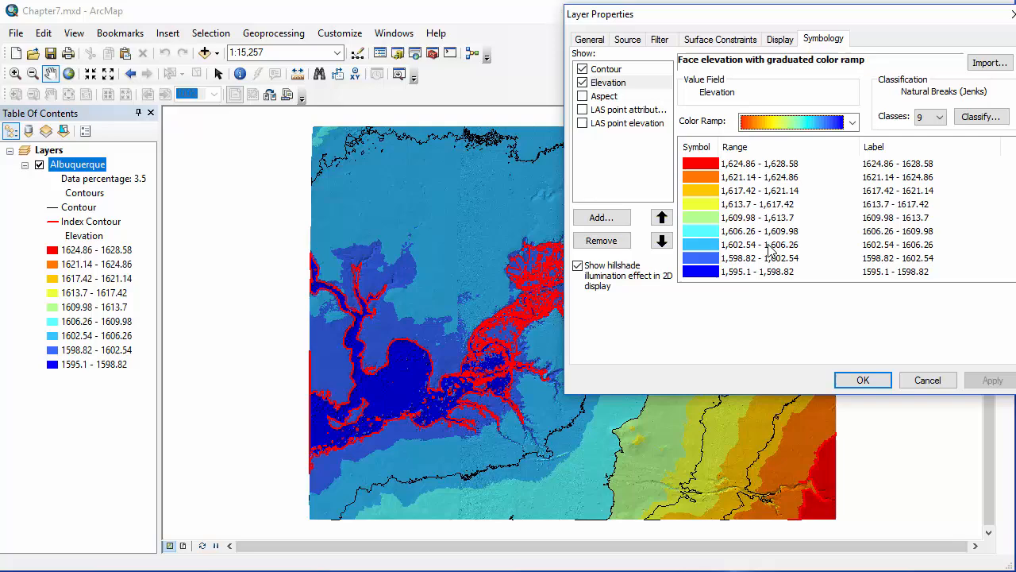
pyautogui.click(608, 68)
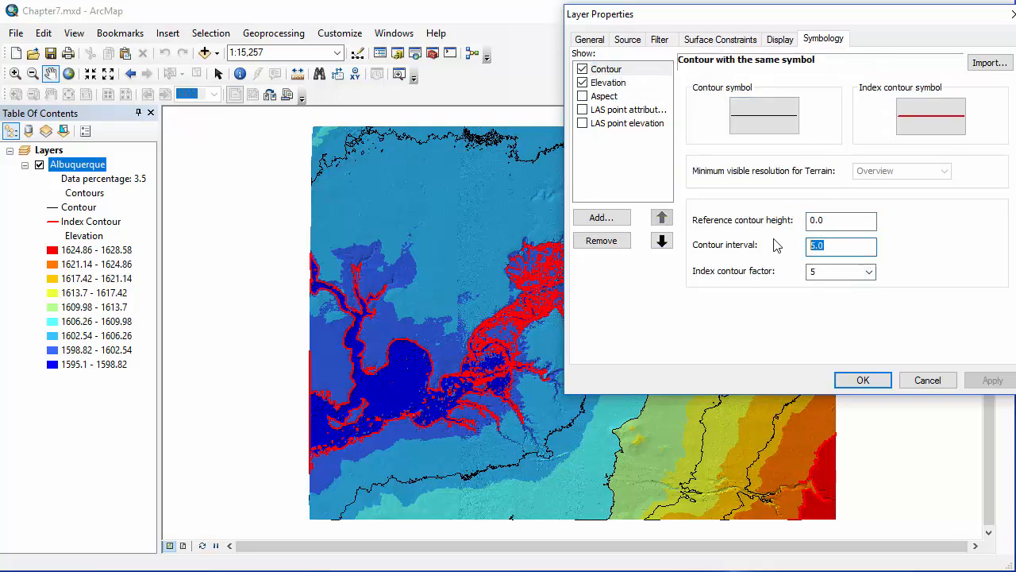
# Set the contour interval to 1.0, then switch off the contour renderer.
pyautogui.write('1.0')
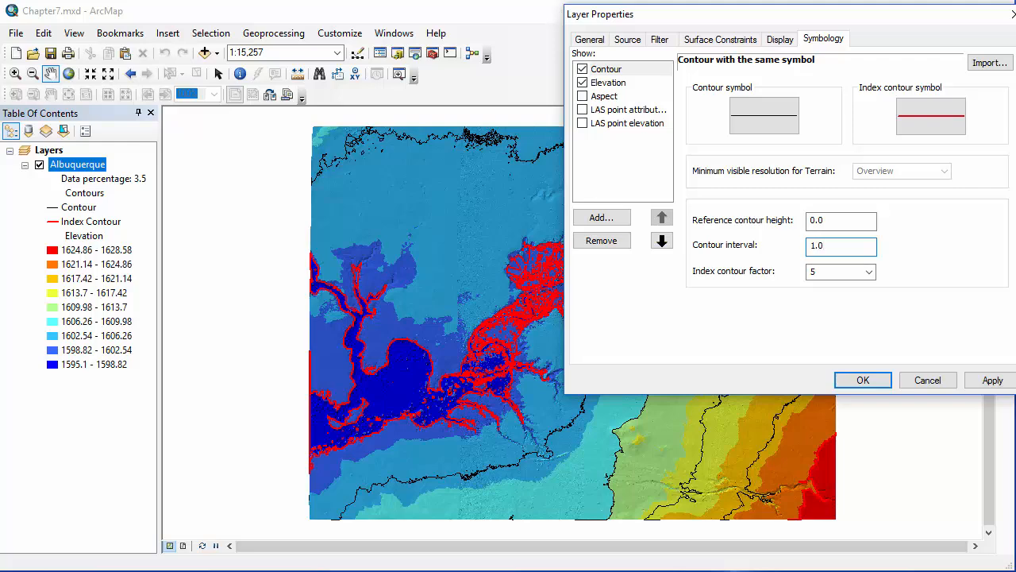
pyautogui.click(842, 219)
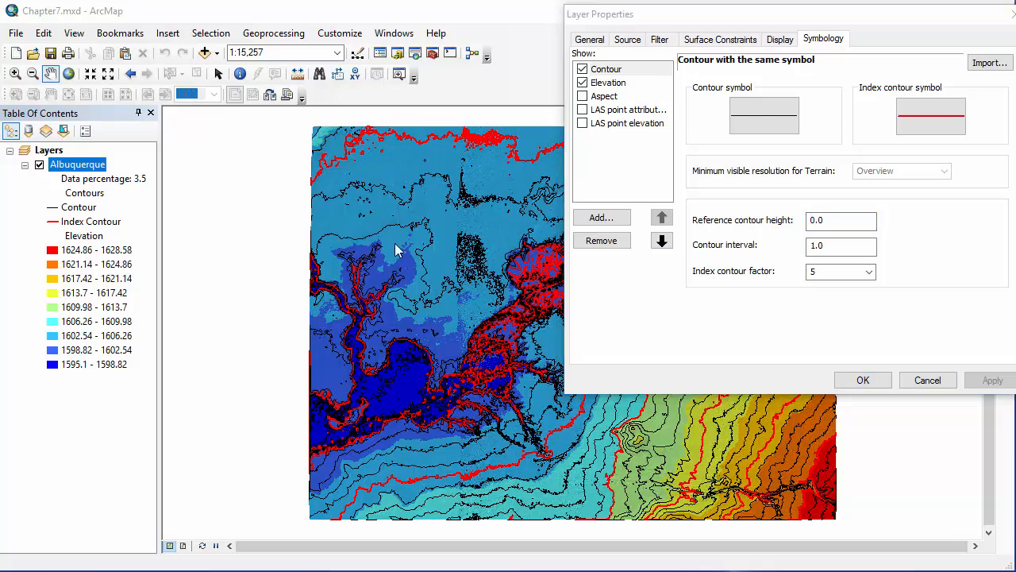
pyautogui.click(842, 219)
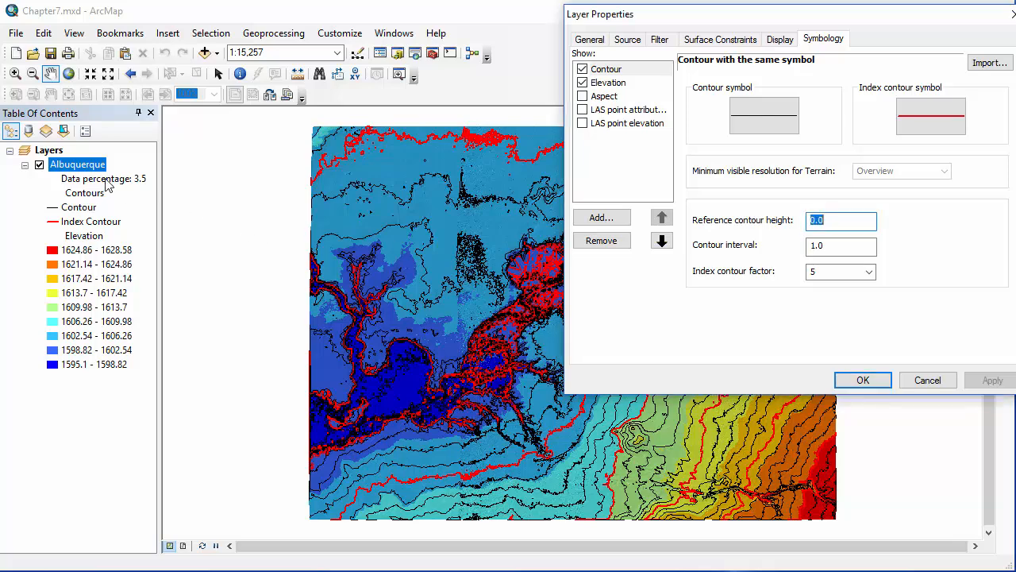
pyautogui.moveTo(743, 67)
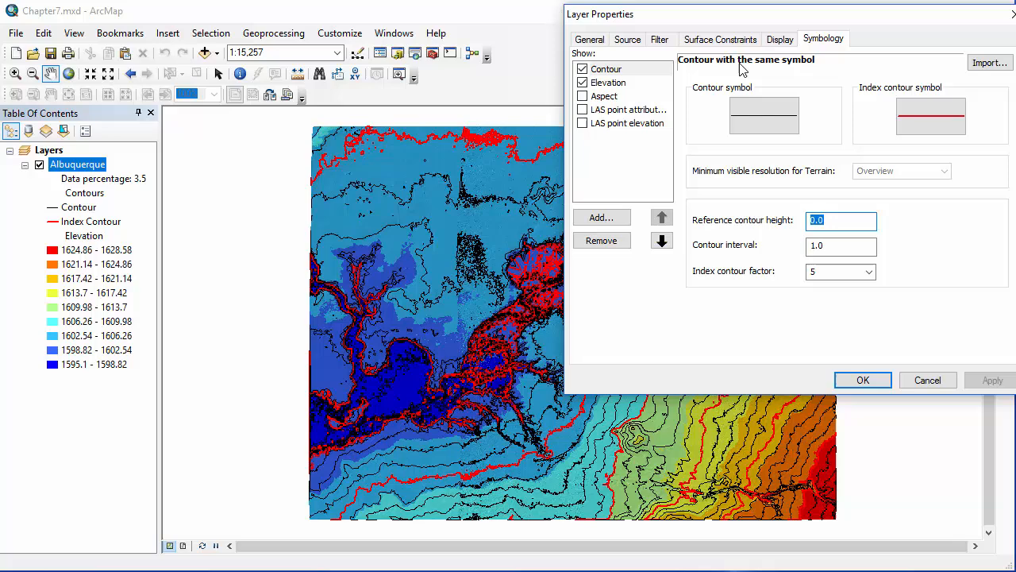
pyautogui.click(780, 38)
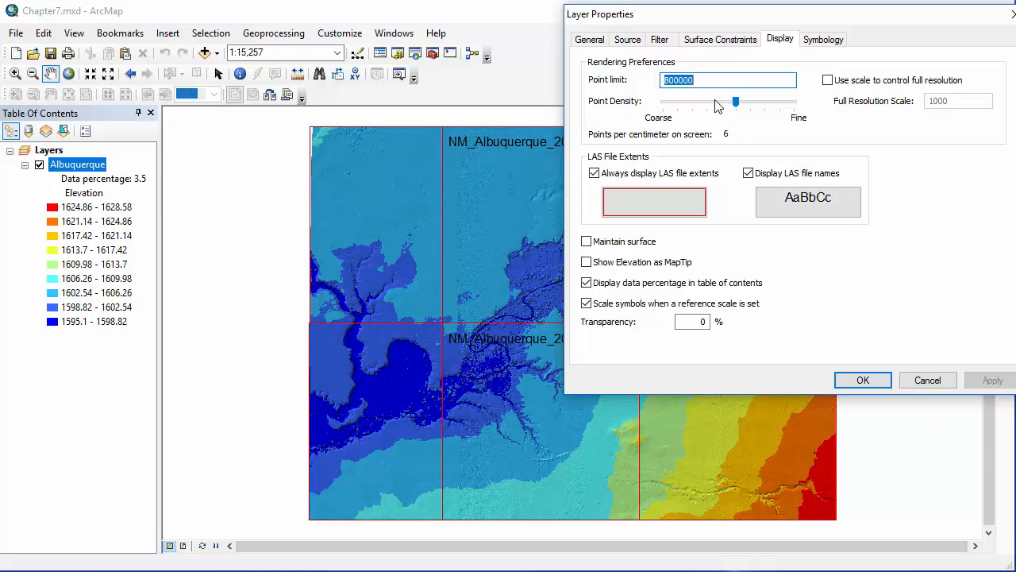
# Lower point density to the coarsest level and apply it.
pyautogui.moveTo(711, 101); pyautogui.dragTo(734, 102)
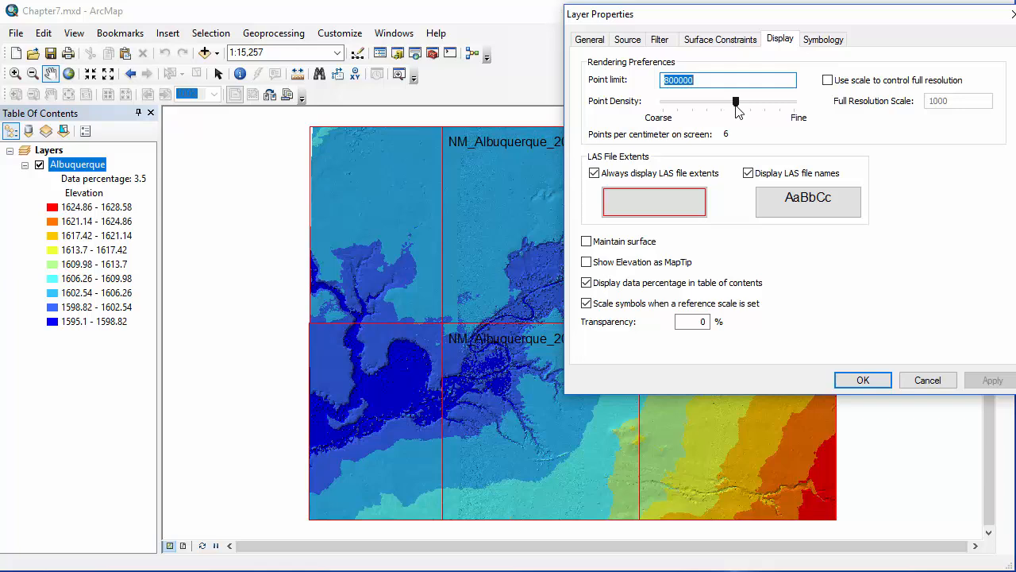
pyautogui.click(736, 104)
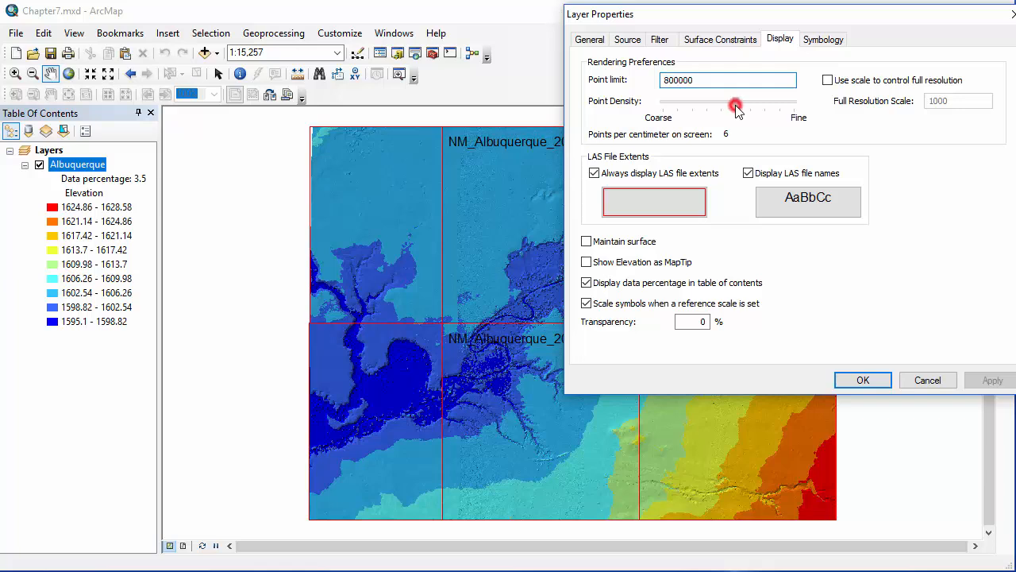
pyautogui.moveTo(733, 105); pyautogui.dragTo(664, 102)
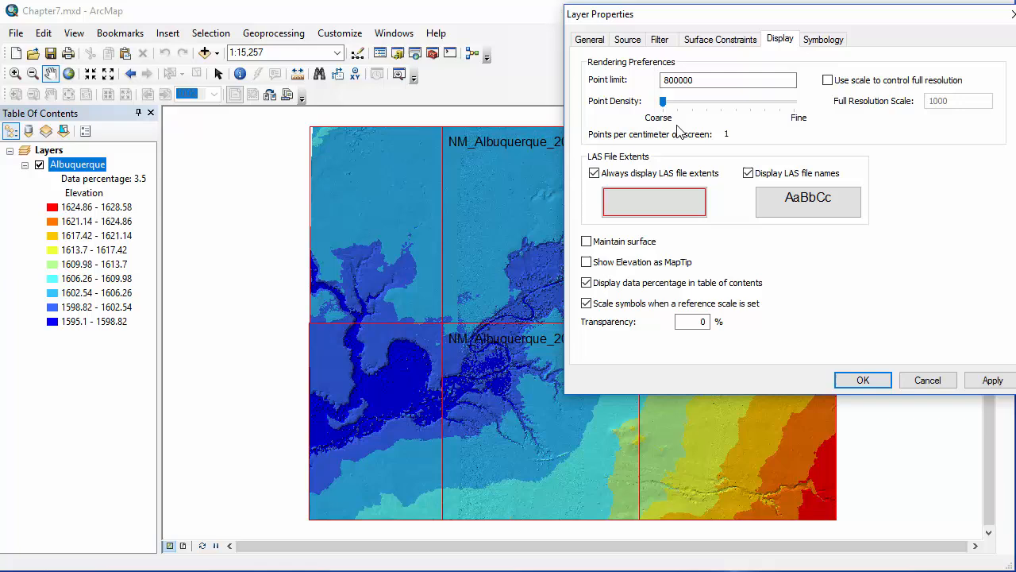
pyautogui.moveTo(680, 132)
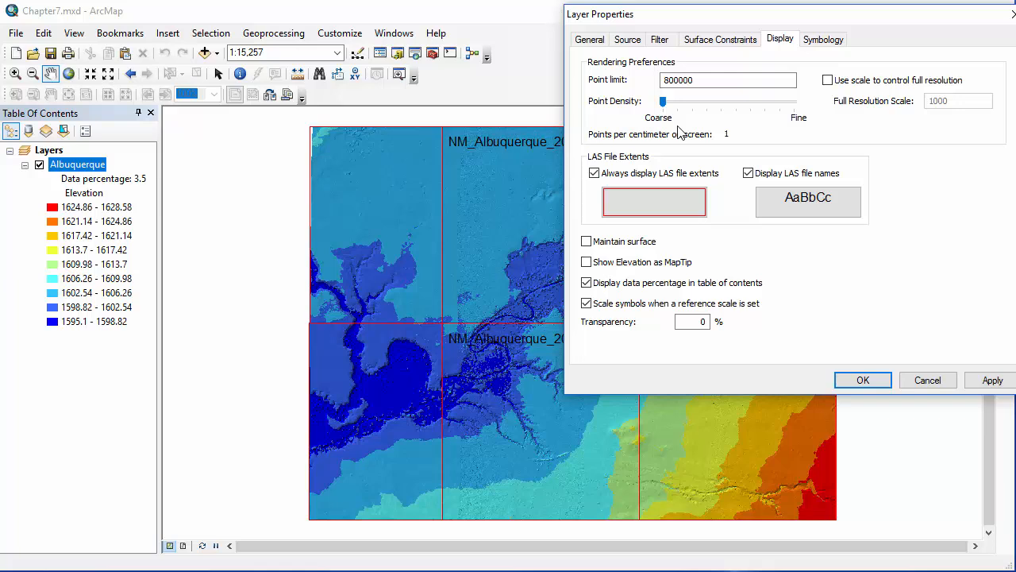
pyautogui.click(991, 379)
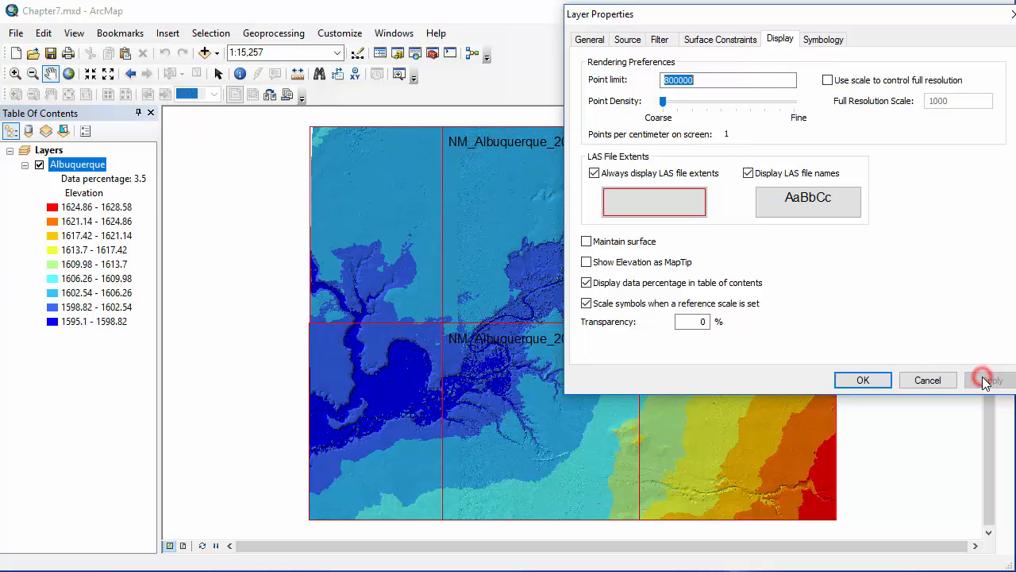
pyautogui.click(992, 379)
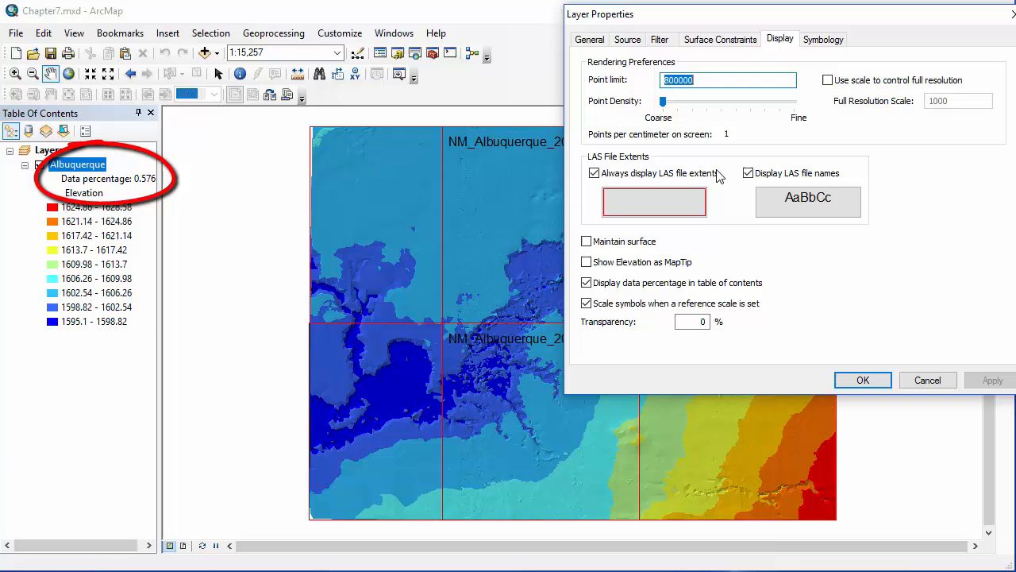
# Raise point density to the finest level and apply, drawing 5.8 percent of the data.
pyautogui.moveTo(664, 102); pyautogui.dragTo(794, 102)
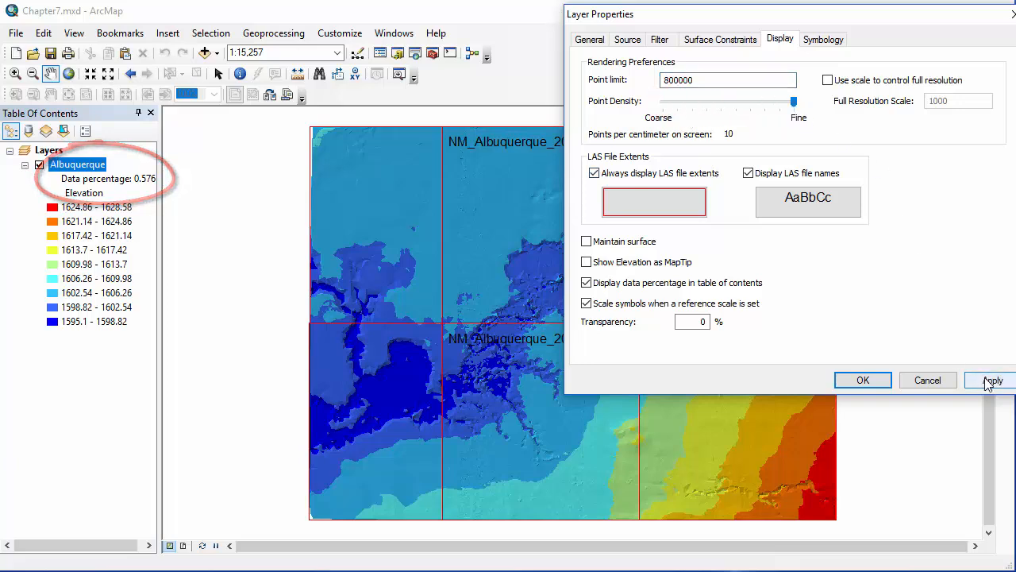
pyautogui.click(991, 381)
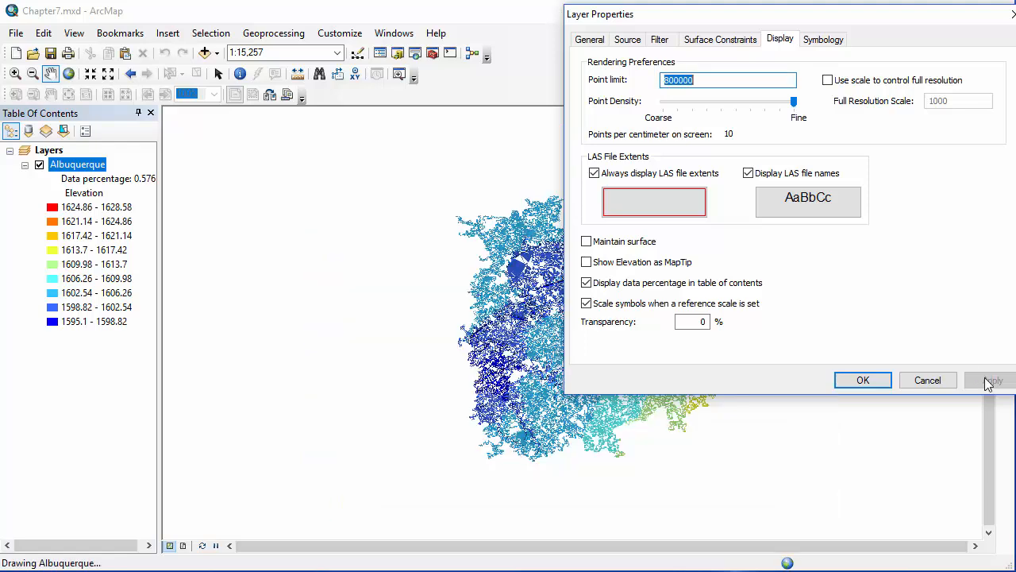
pyautogui.click(993, 379)
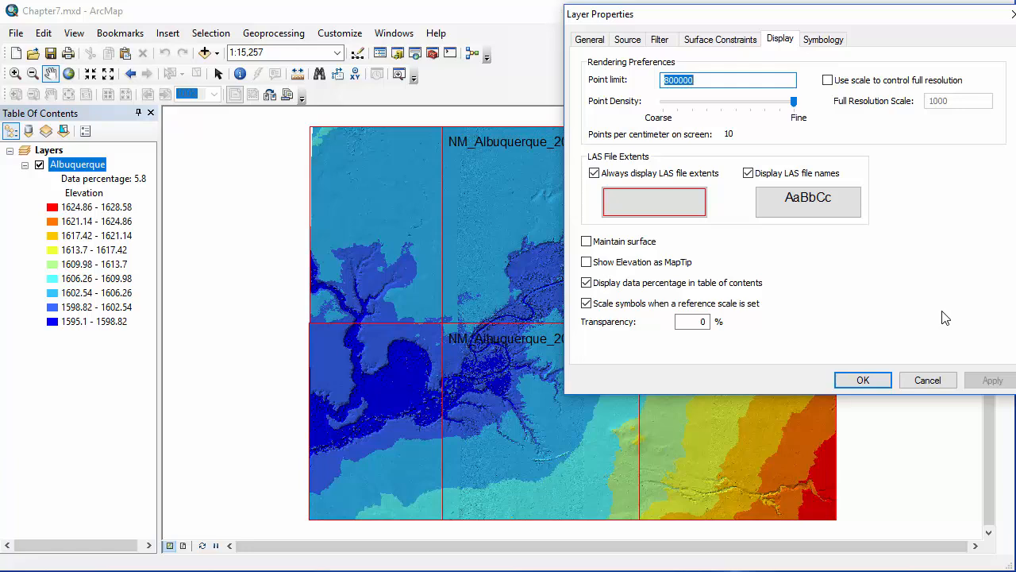
pyautogui.moveTo(942, 309)
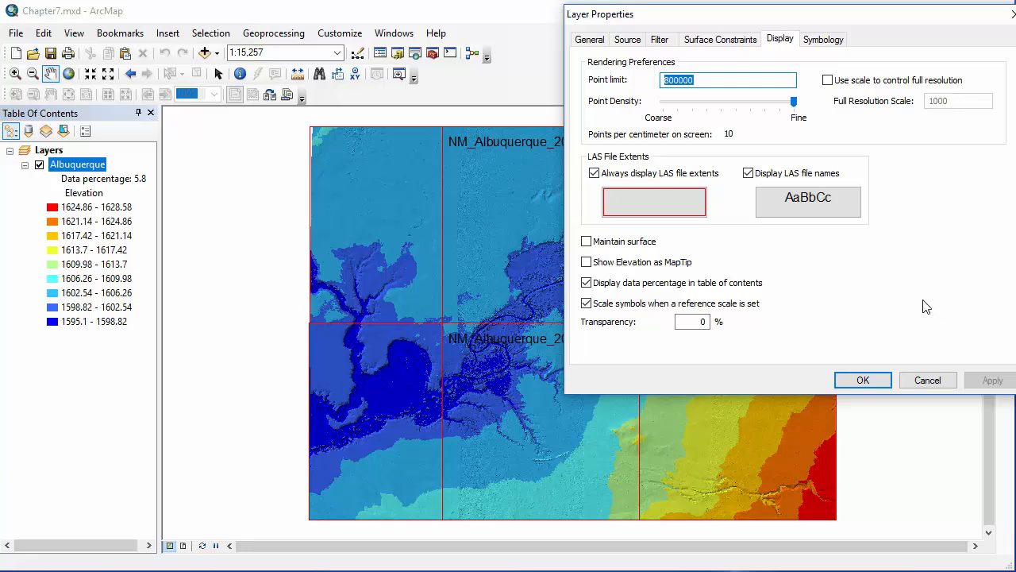
# Set point density back to the middle and apply a 1000000 point limit.
pyautogui.moveTo(793, 101); pyautogui.dragTo(793, 101)
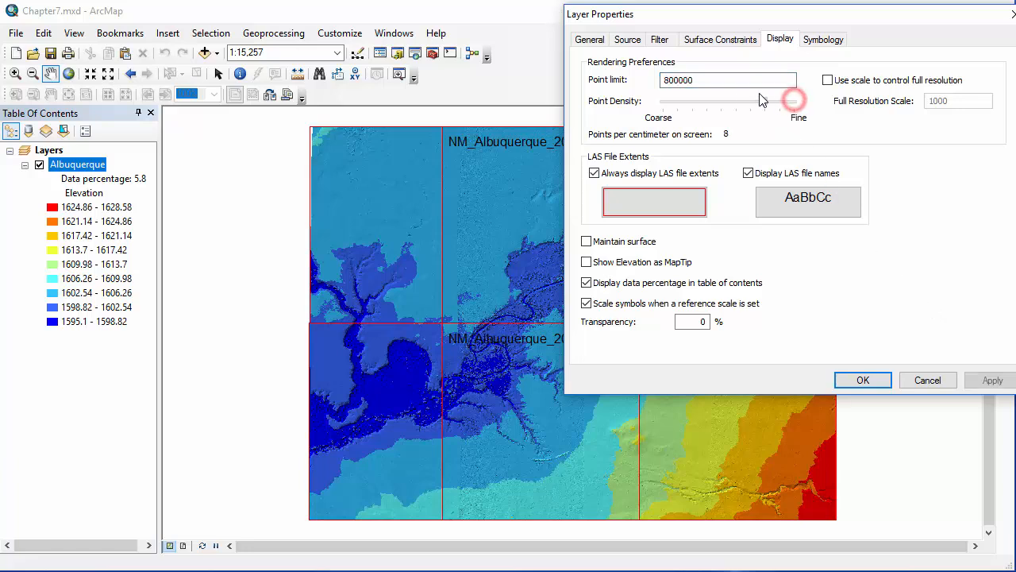
pyautogui.moveTo(791, 101); pyautogui.dragTo(734, 102)
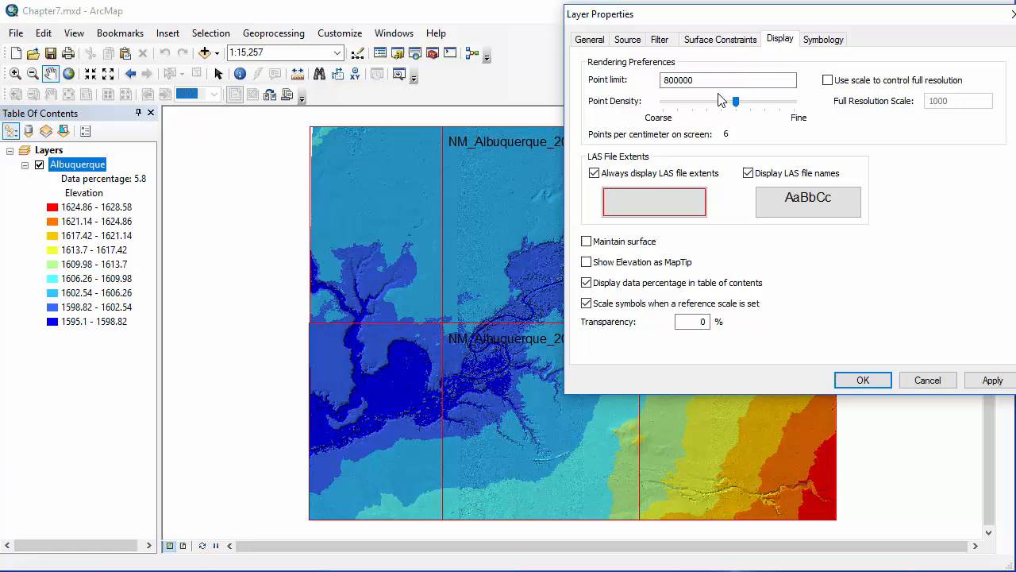
pyautogui.click(711, 80)
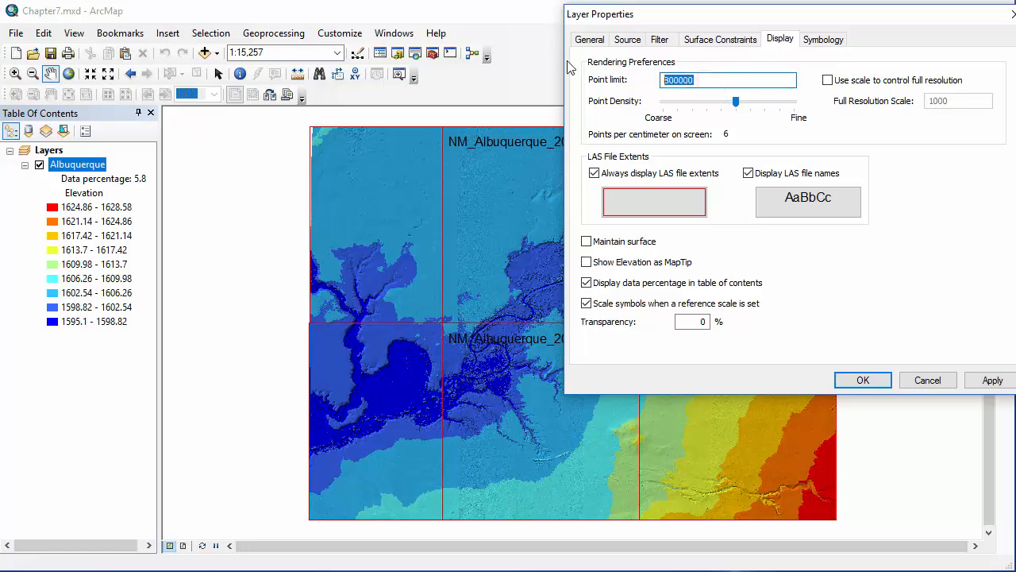
pyautogui.write('1000000')
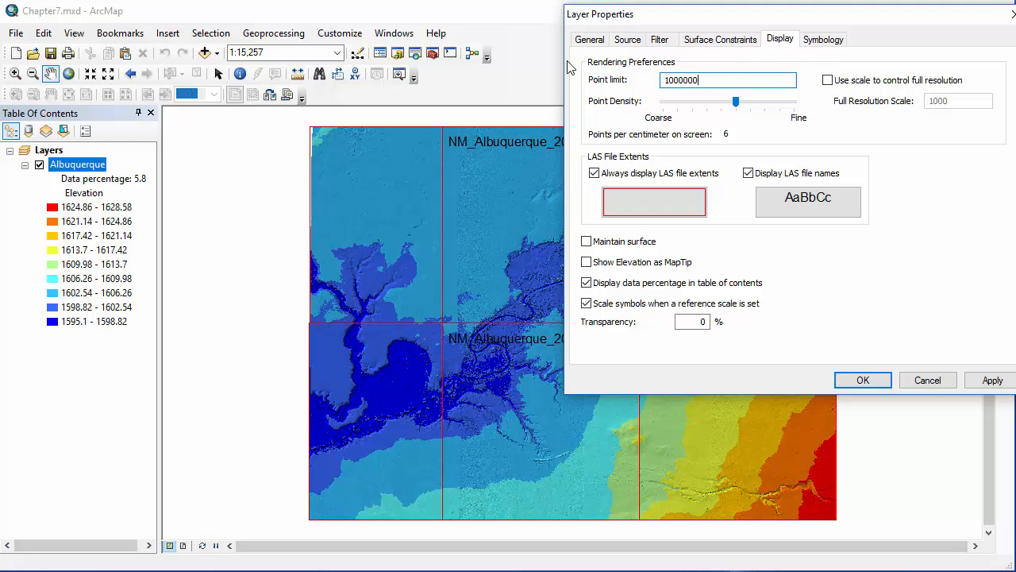
pyautogui.click(993, 380)
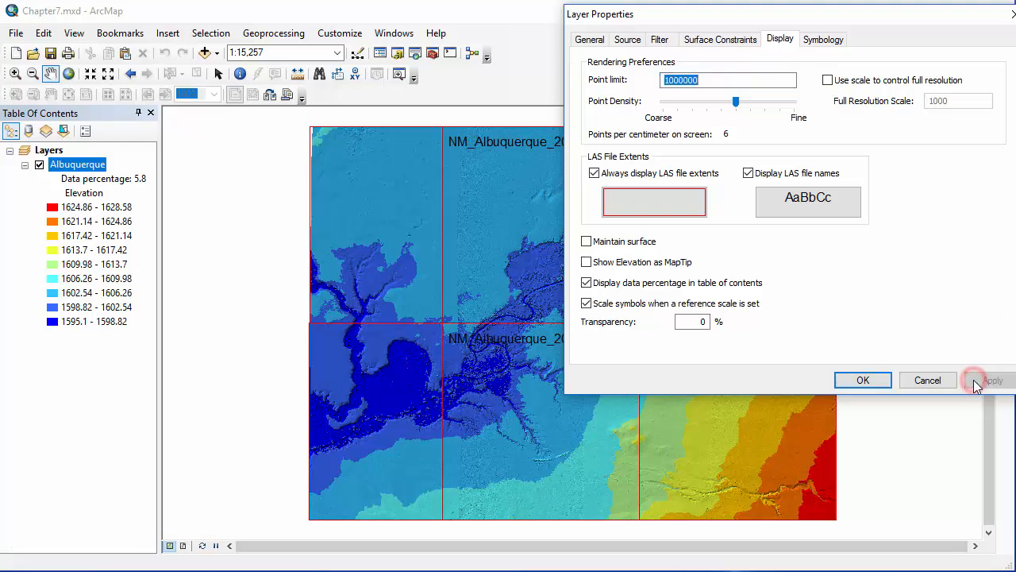
pyautogui.click(991, 381)
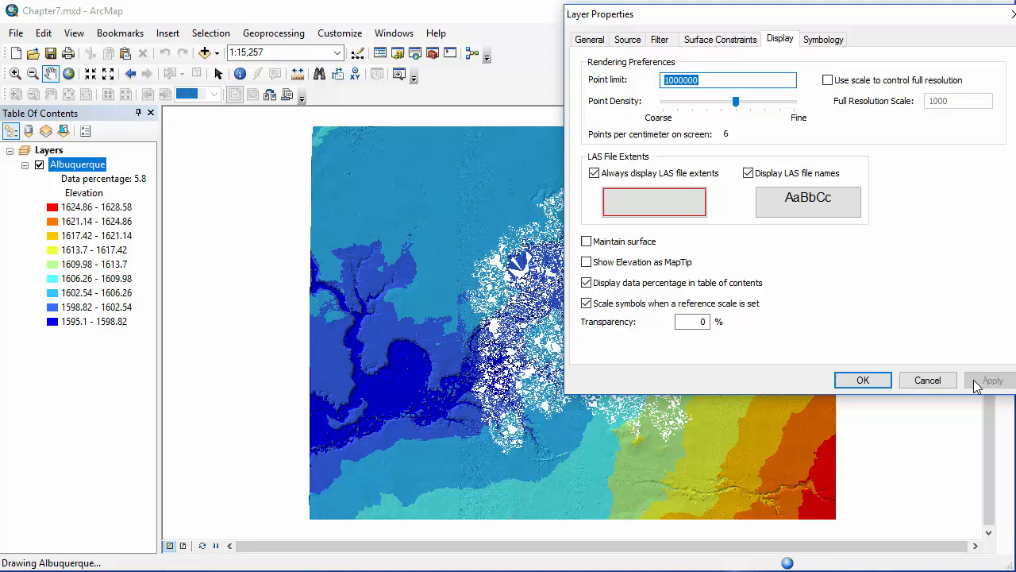
pyautogui.click(991, 382)
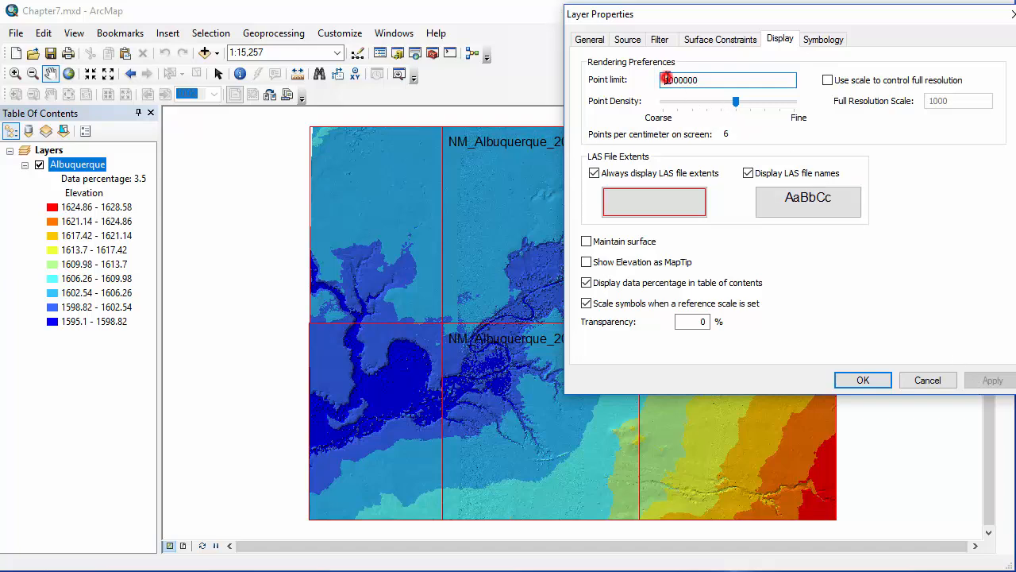
# Apply a 4000000 point limit and accept the Layer Properties.
pyautogui.write('4000000')
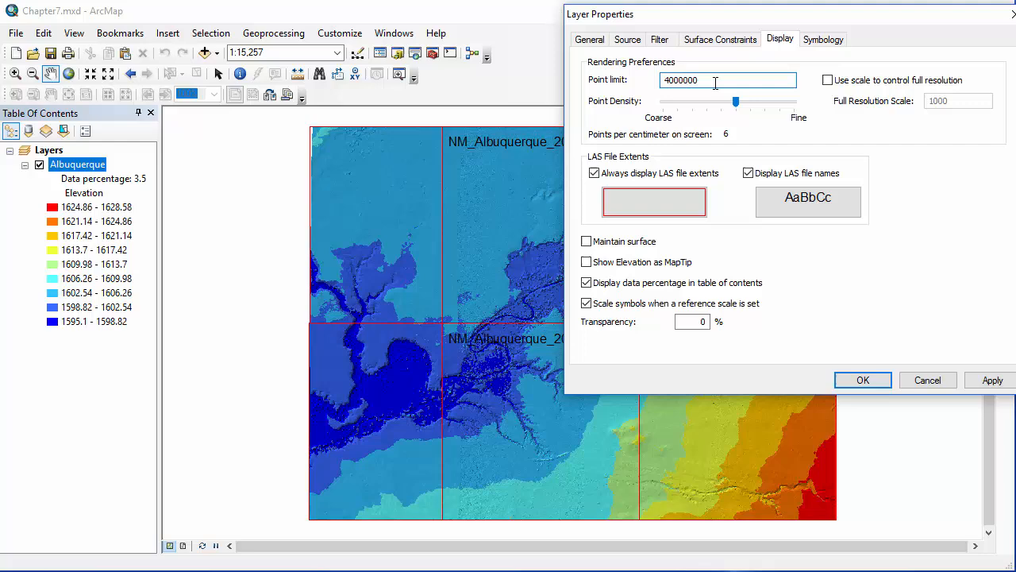
pyautogui.click(990, 379)
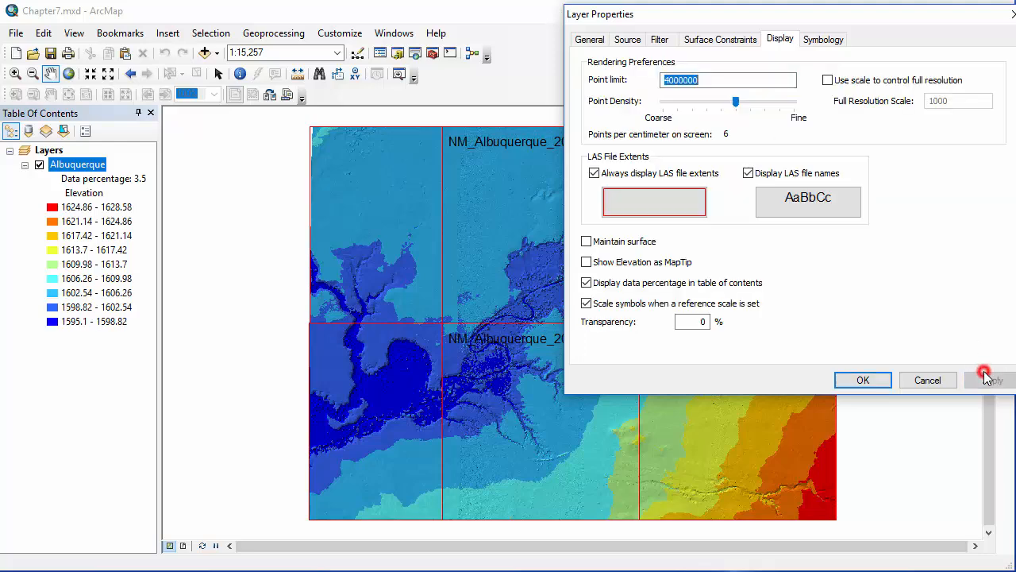
pyautogui.click(991, 380)
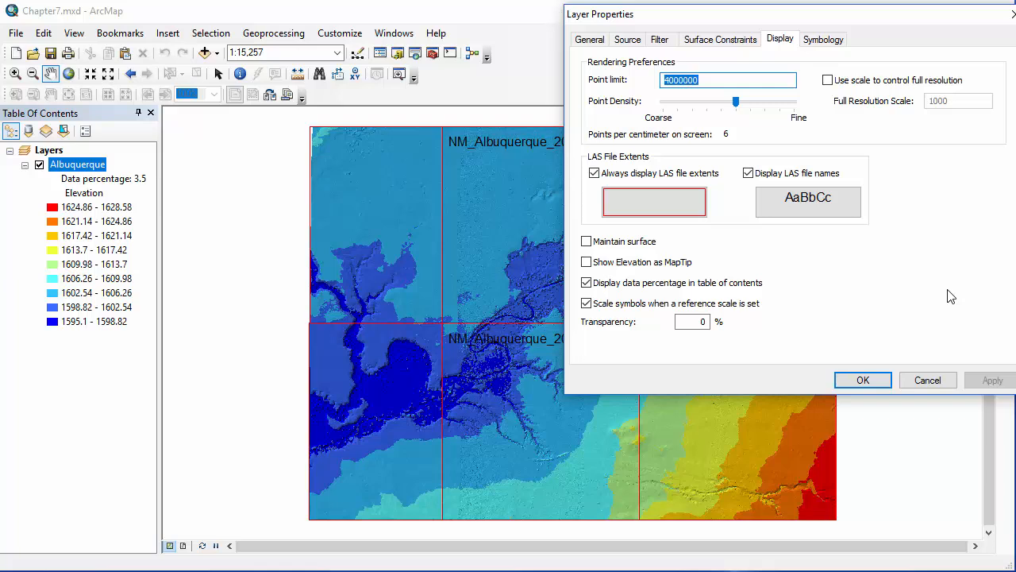
pyautogui.moveTo(559, 246)
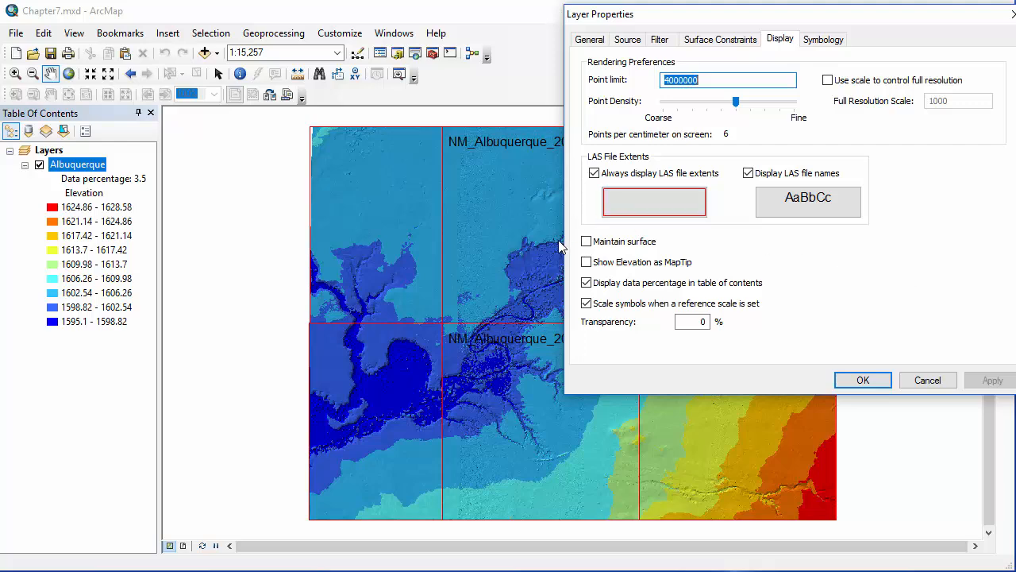
pyautogui.click(863, 380)
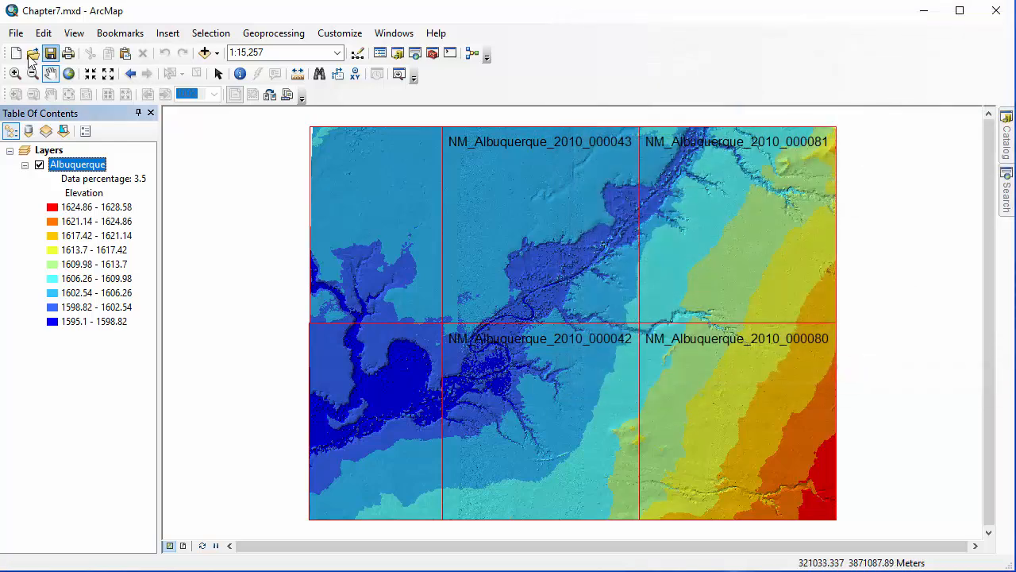